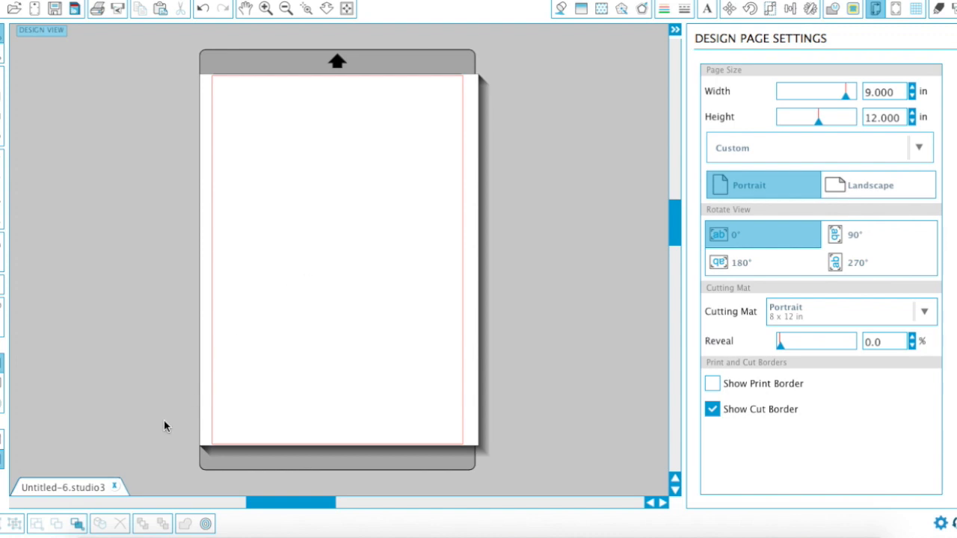
pyautogui.moveTo(60, 334)
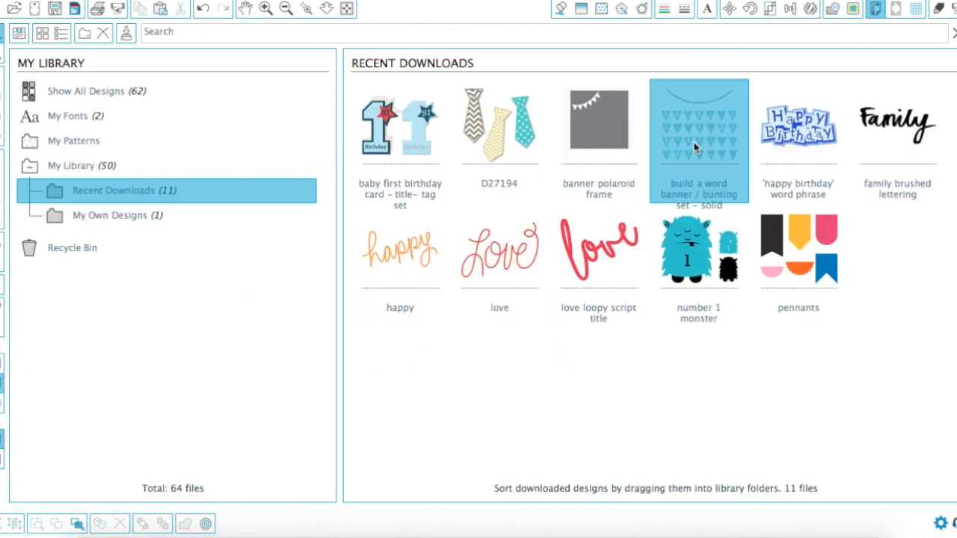
# Add the word banner pennant set, move E toward the page's top-right edge and select S
pyautogui.doubleClick(697, 127)
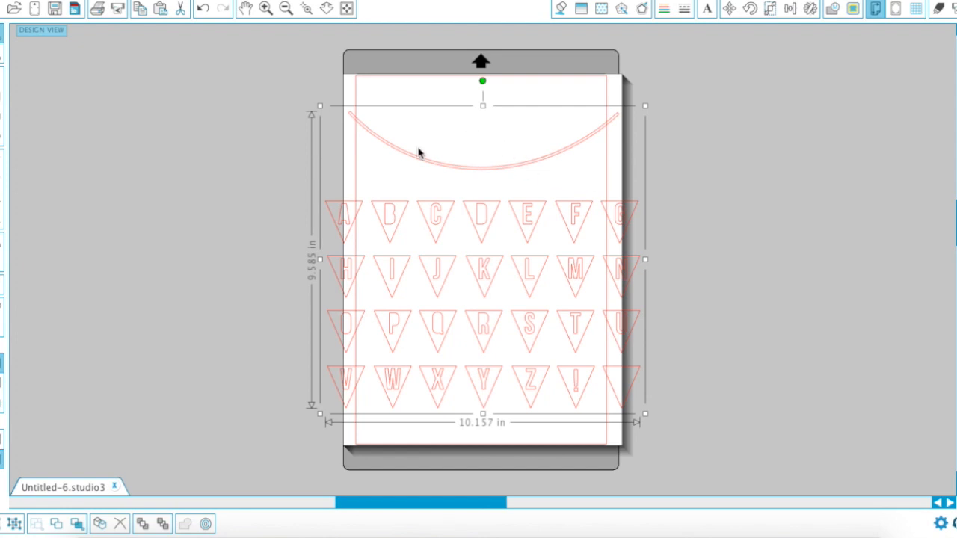
pyautogui.moveTo(102, 469)
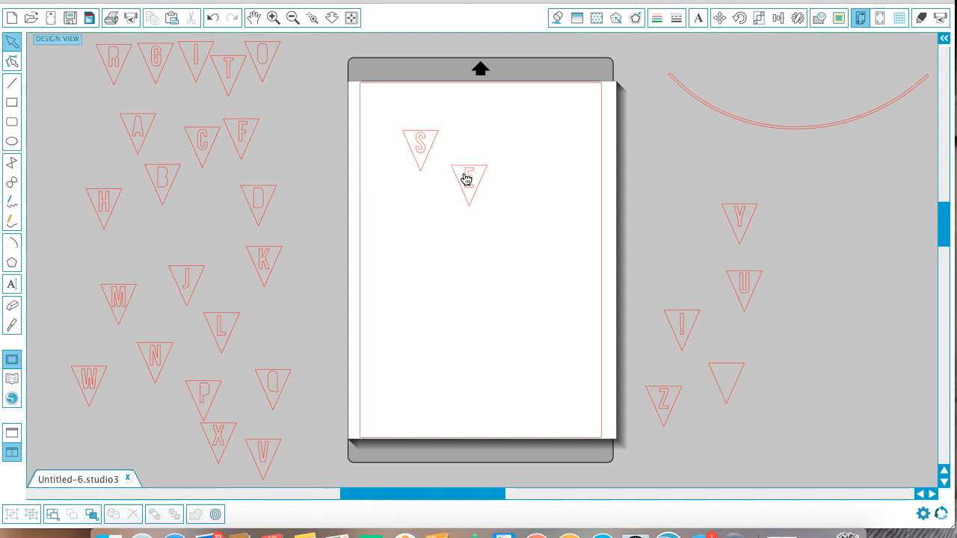
pyautogui.moveTo(469, 183); pyautogui.dragTo(625, 111)
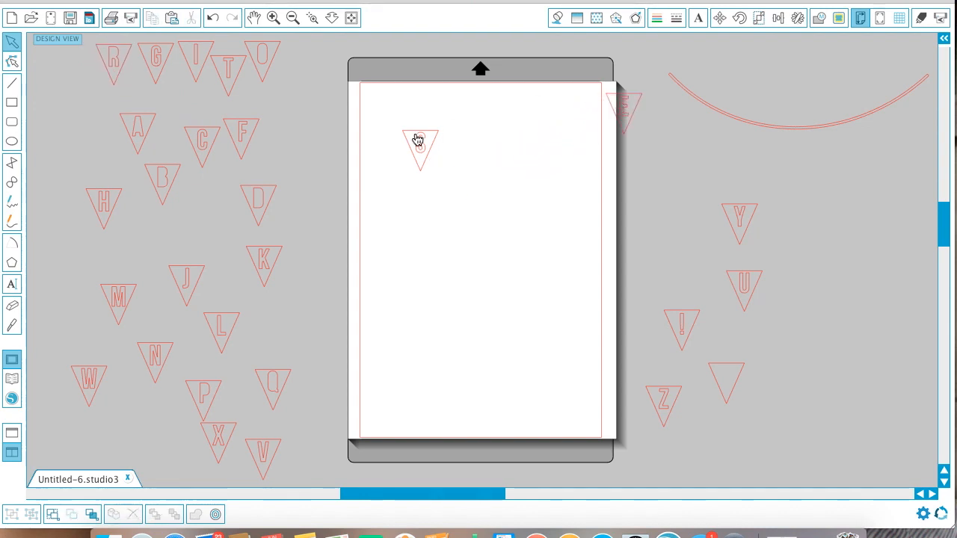
pyautogui.click(420, 147)
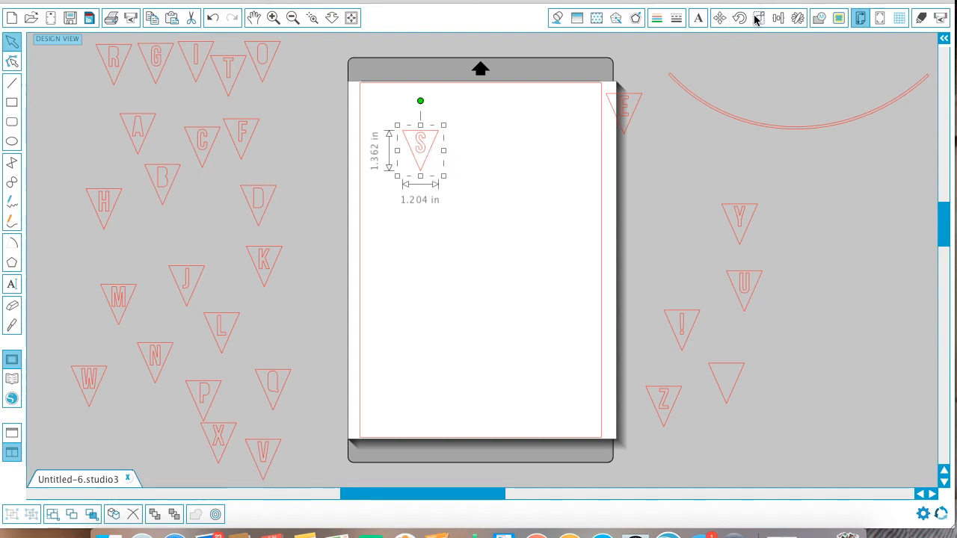
# Scale the S pennant to W 6.5 by H 7.34 in with Lock Aspect unchecked
pyautogui.click(757, 18)
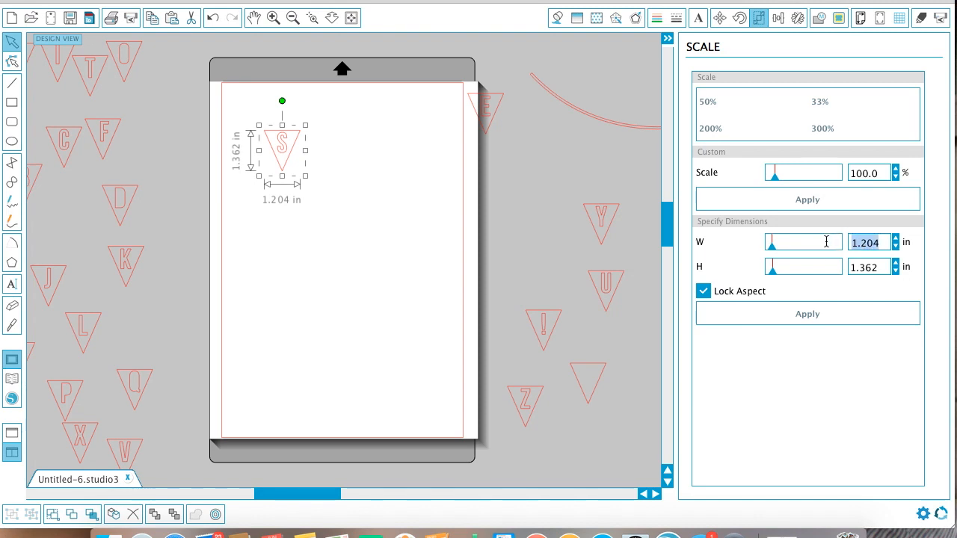
pyautogui.write('6.5')
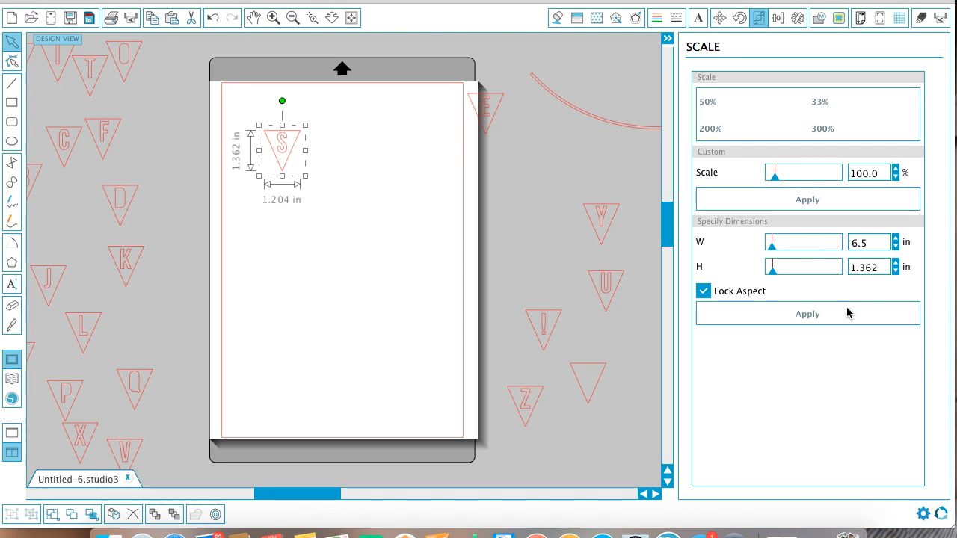
pyautogui.click(703, 291)
pyautogui.write('7.')
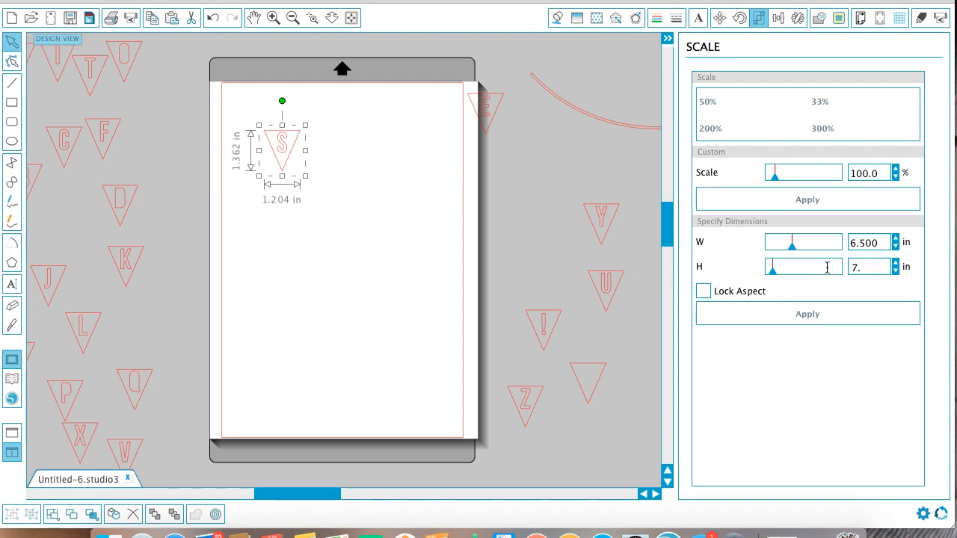
pyautogui.write('34')
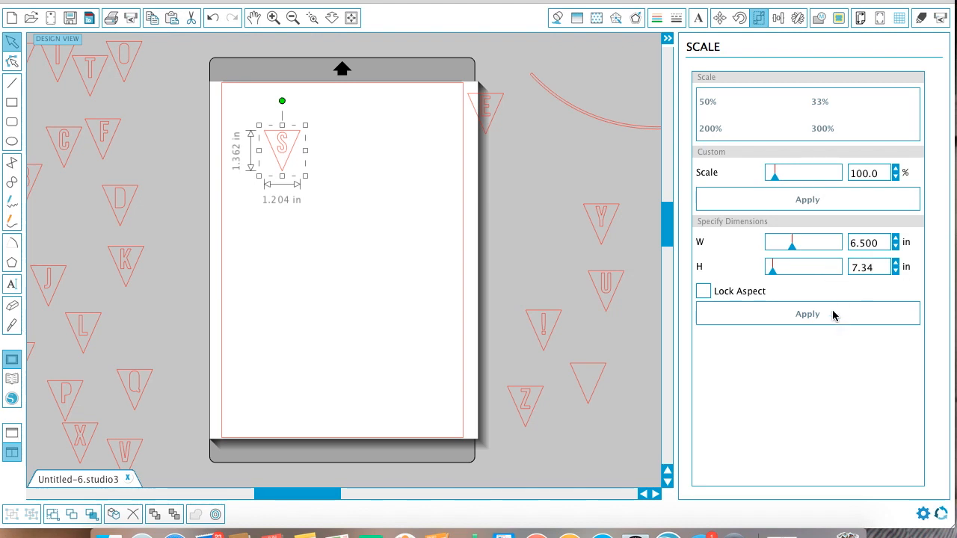
pyautogui.click(807, 314)
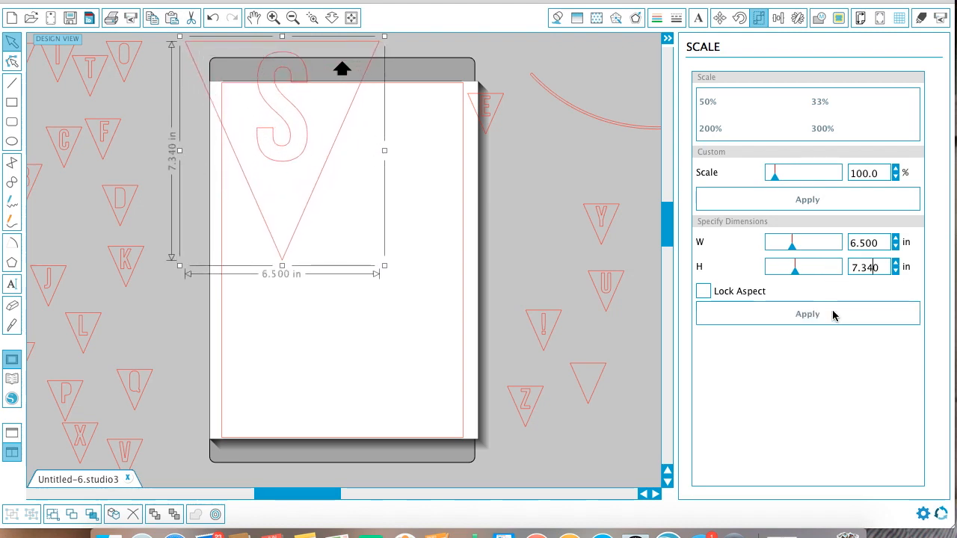
pyautogui.click(326, 142)
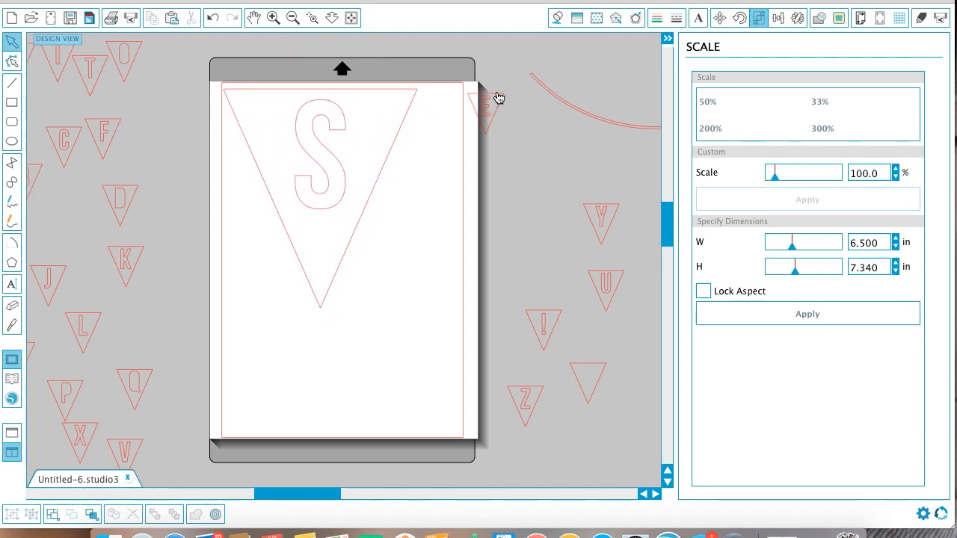
# Scale the E pennant to the same 6.5 by 7.34 in, then reselect S
pyautogui.click(486, 105)
pyautogui.write('6')
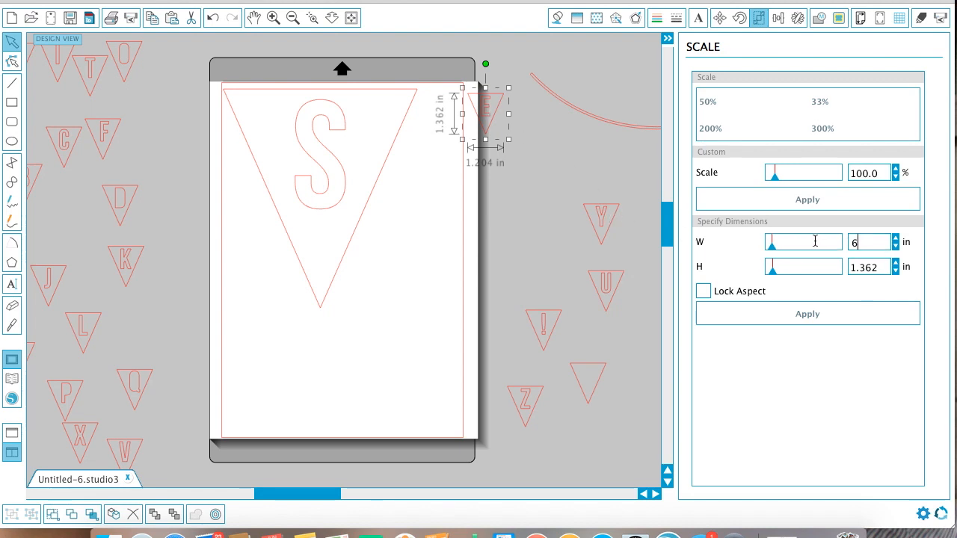
pyautogui.write('.500')
pyautogui.click(869, 266)
pyautogui.write('7')
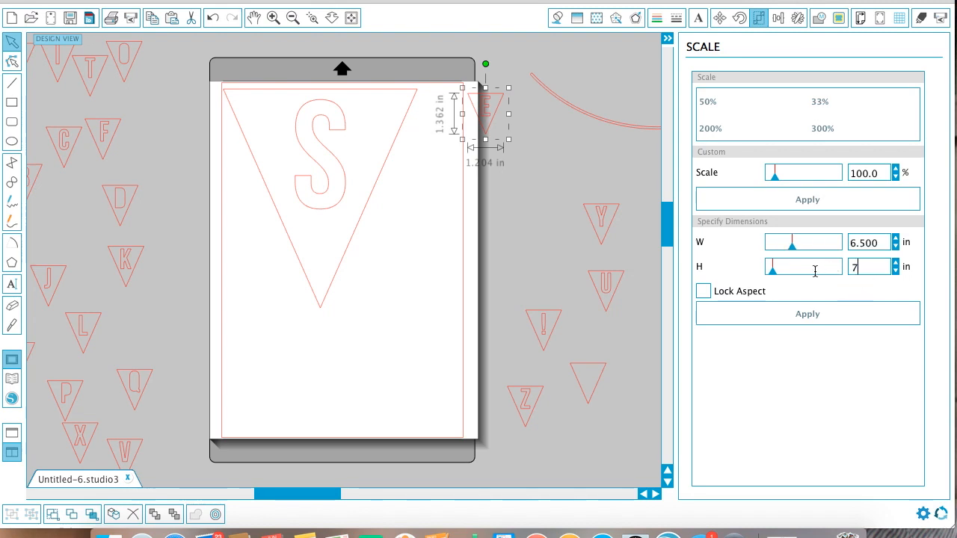
pyautogui.write('.34')
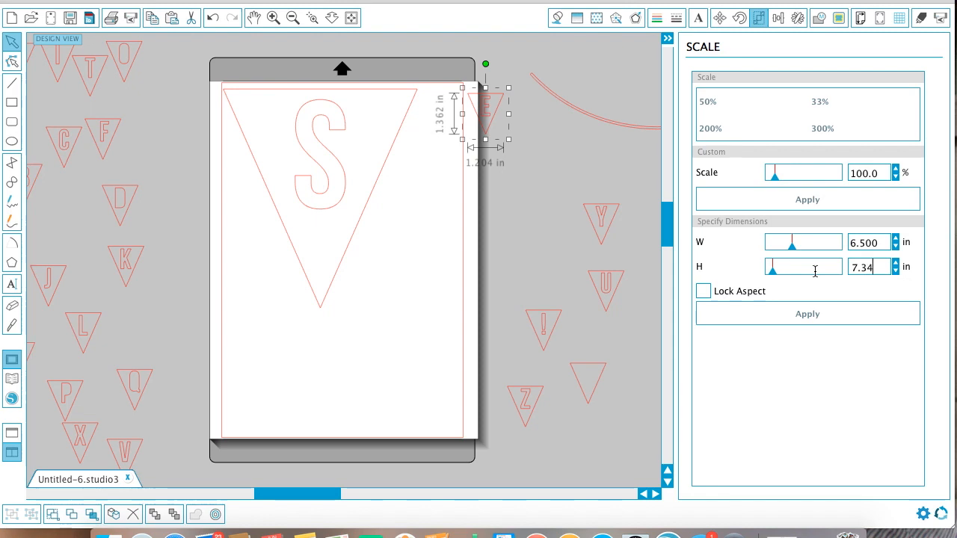
pyautogui.click(807, 314)
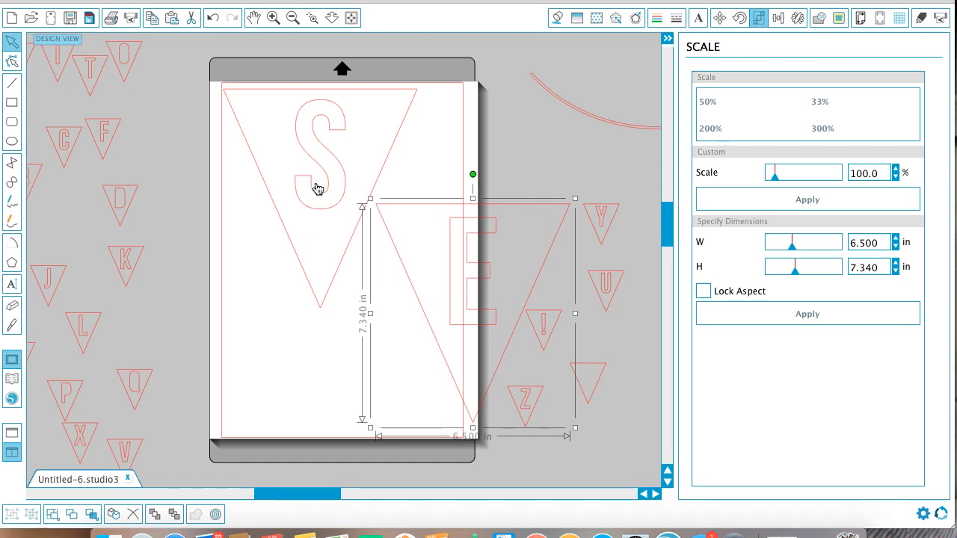
pyautogui.click(329, 194)
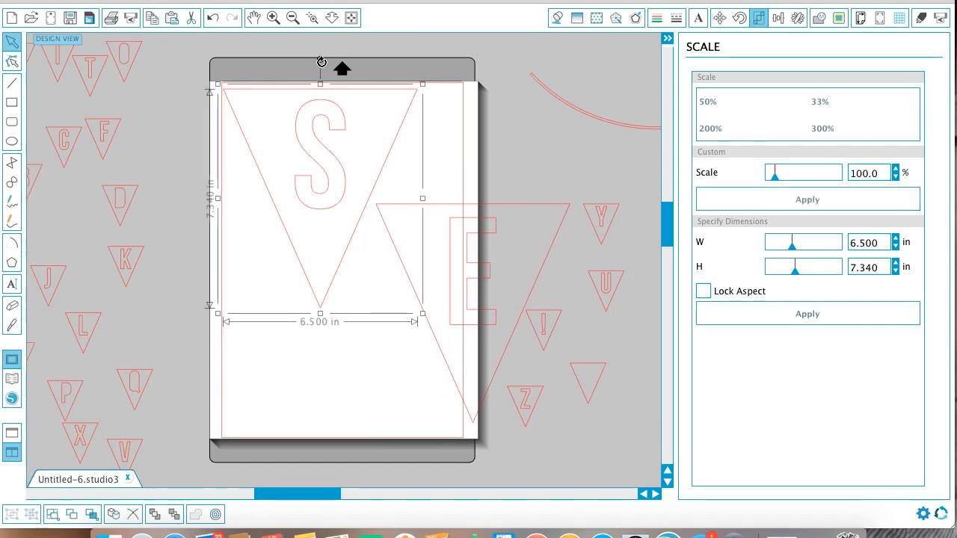
# Rotate S at an angle and rotate E to sit diagonally beside it on the page
pyautogui.moveTo(340, 67); pyautogui.dragTo(367, 71)
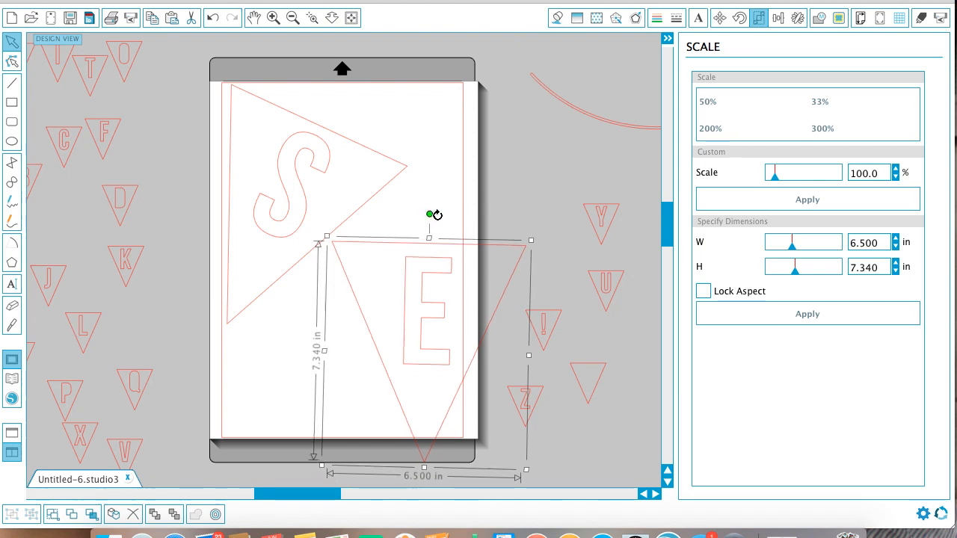
pyautogui.moveTo(428, 215); pyautogui.dragTo(537, 269)
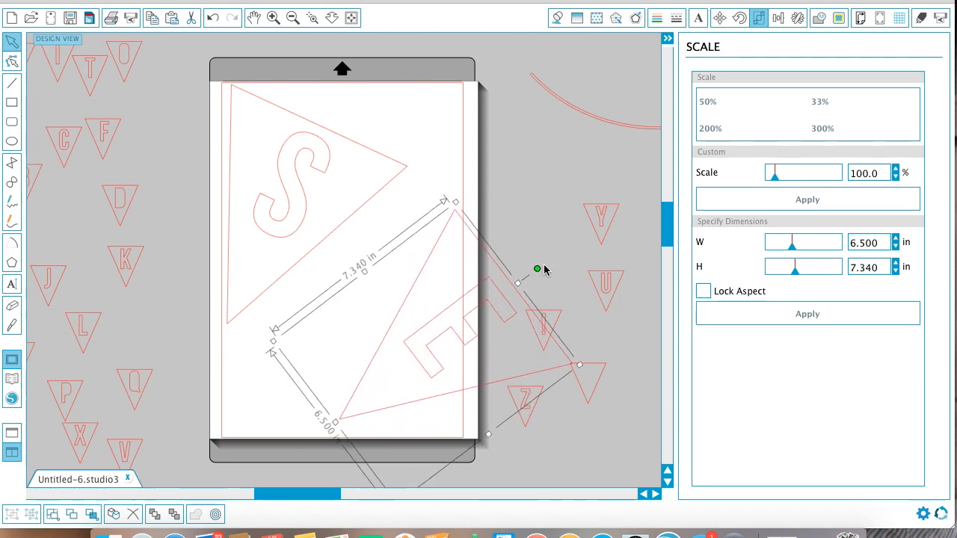
pyautogui.moveTo(537, 269); pyautogui.dragTo(426, 286)
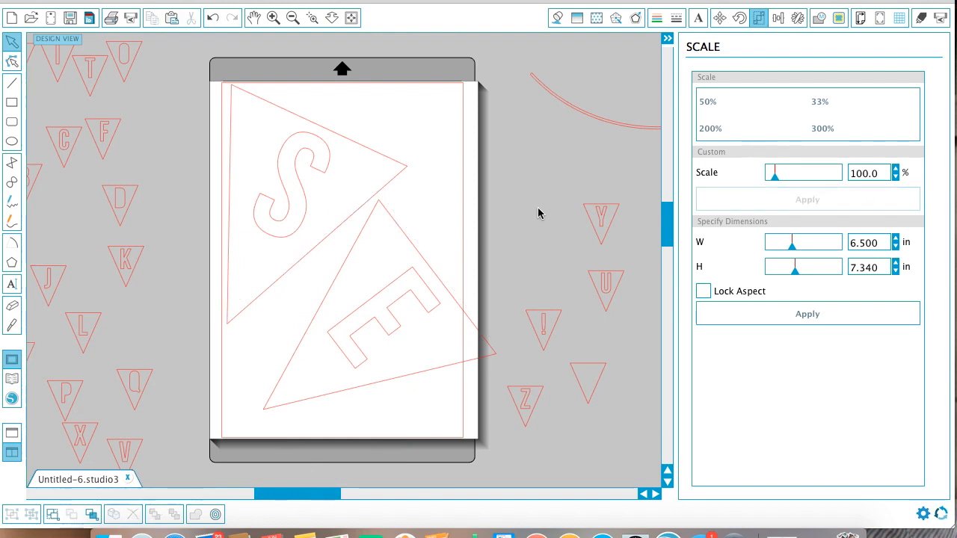
pyautogui.moveTo(892, 24)
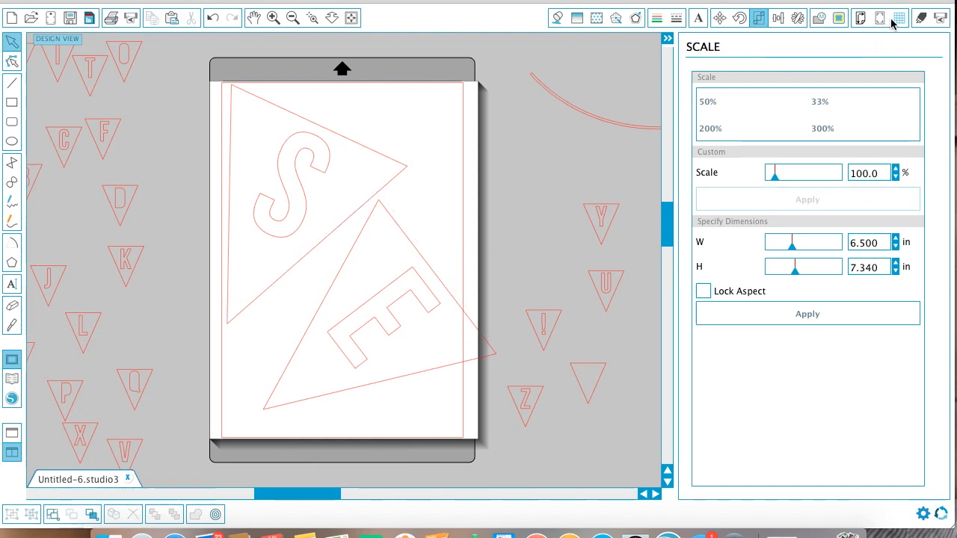
# Check Registration Marks and Page Setup (9 by 12 in portrait), then re-tilt E more steeply beneath S
pyautogui.click(881, 18)
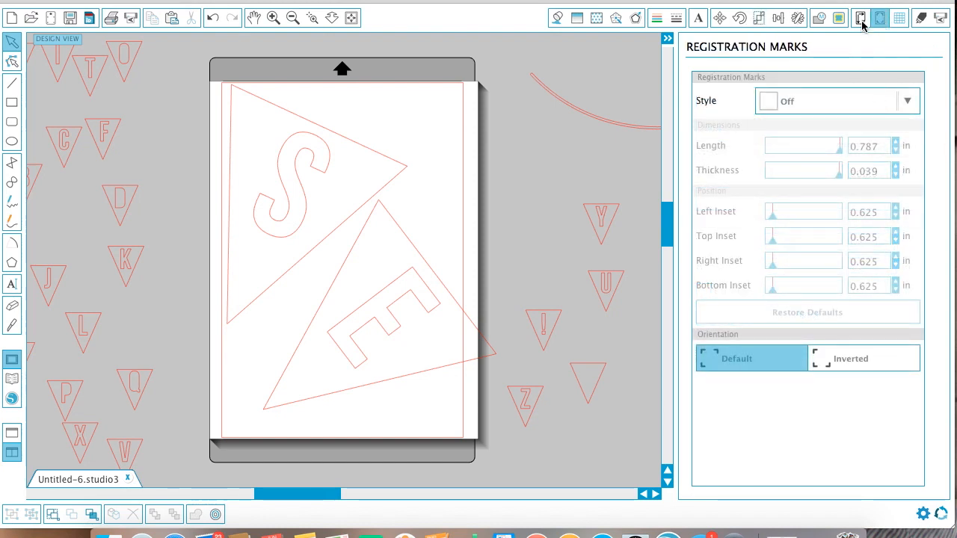
pyautogui.click(861, 18)
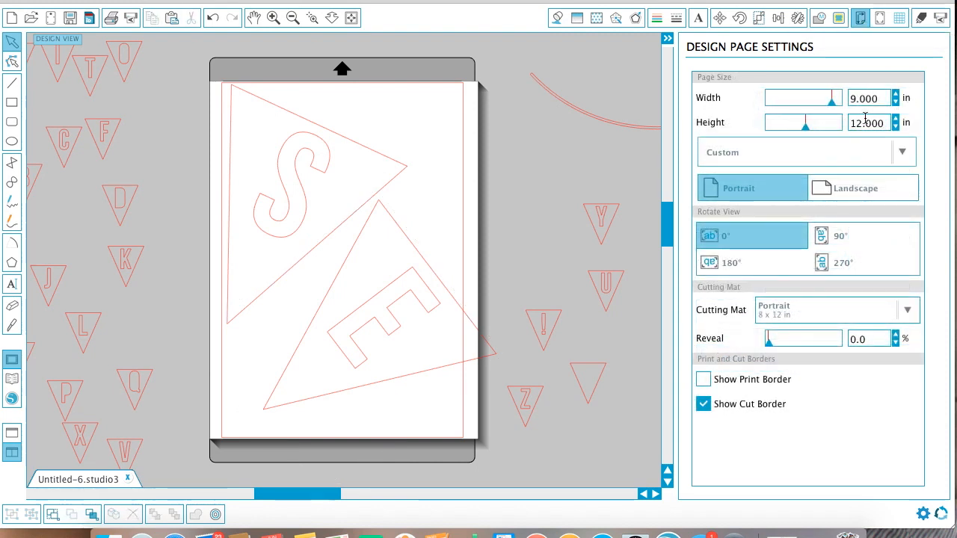
pyautogui.moveTo(884, 139)
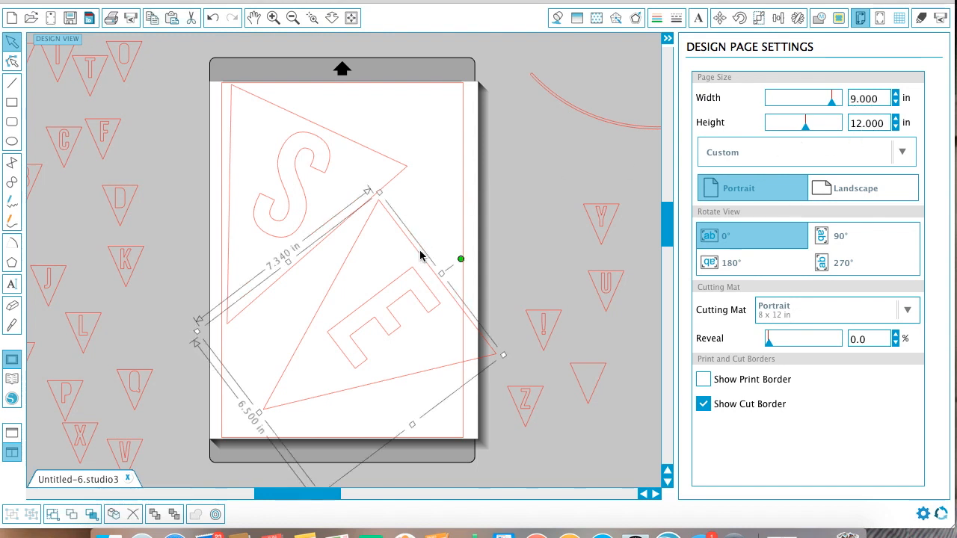
pyautogui.moveTo(461, 260); pyautogui.dragTo(479, 287)
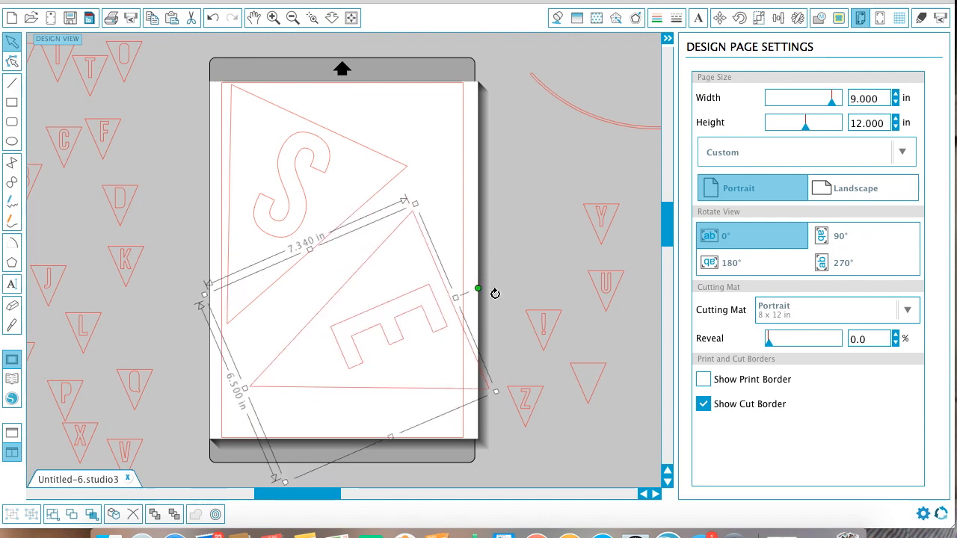
pyautogui.moveTo(479, 289); pyautogui.dragTo(451, 300)
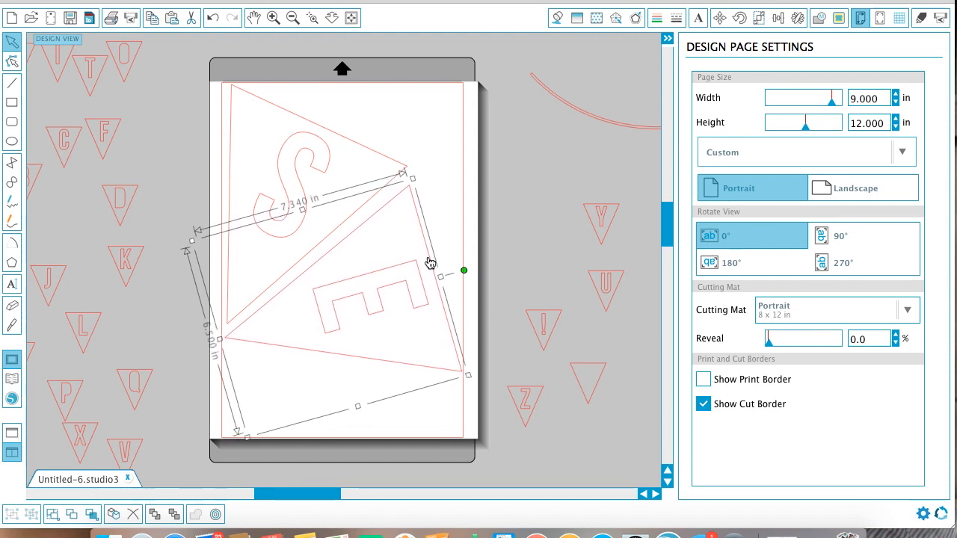
pyautogui.moveTo(397, 173)
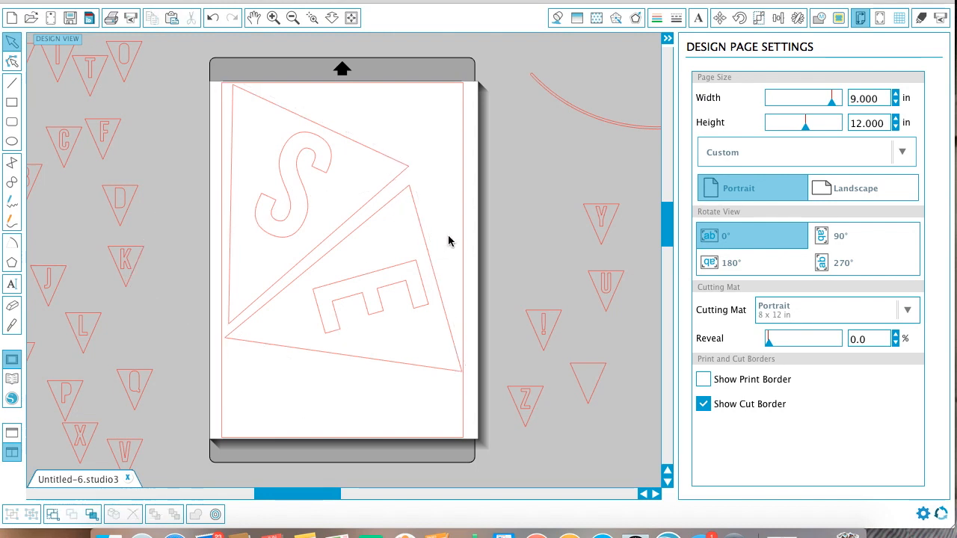
pyautogui.moveTo(466, 382)
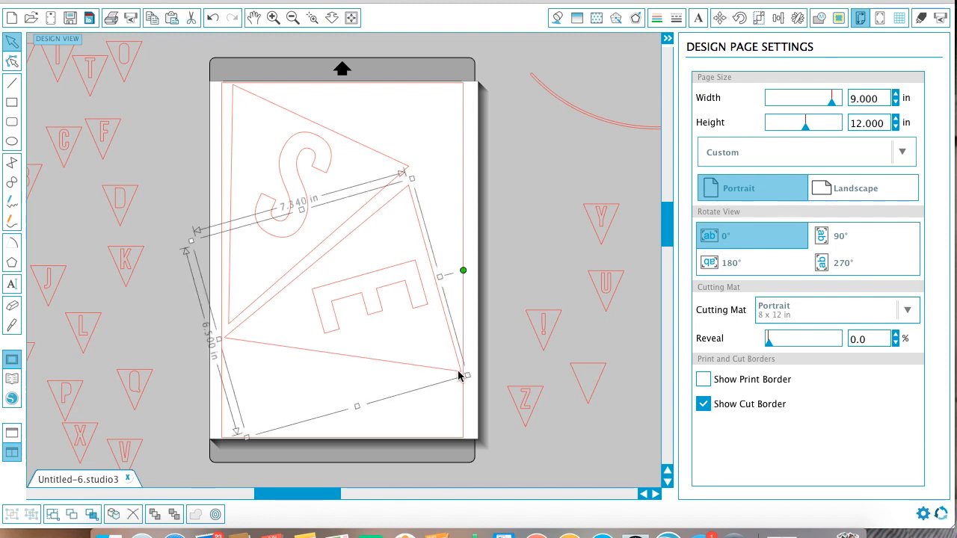
# Give S a solid fill, trying purple, magenta, green and teal before bright blue
pyautogui.click(373, 195)
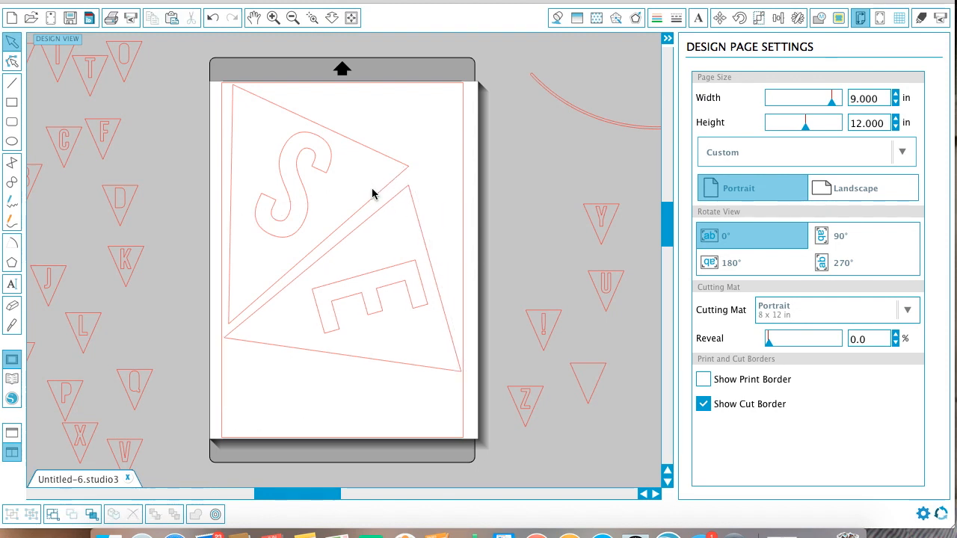
pyautogui.click(556, 17)
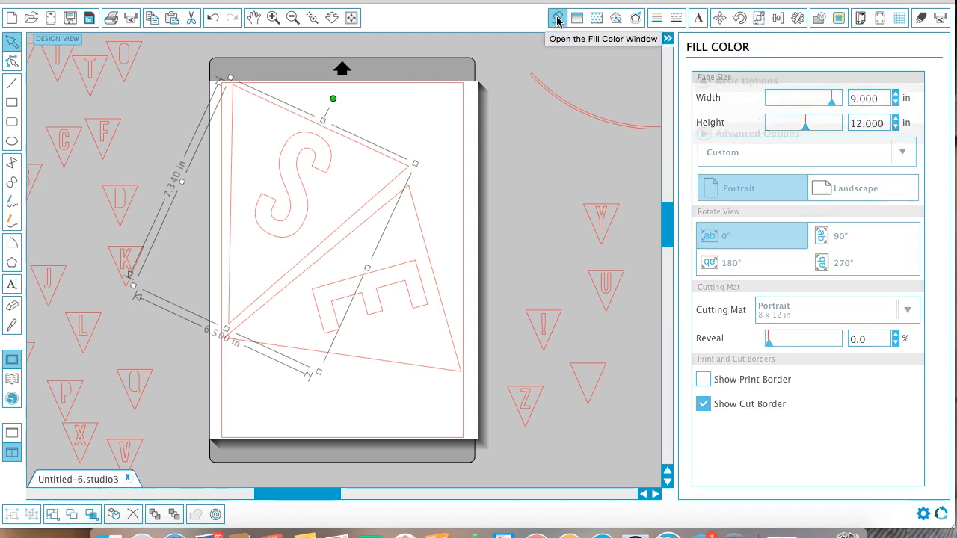
pyautogui.click(556, 18)
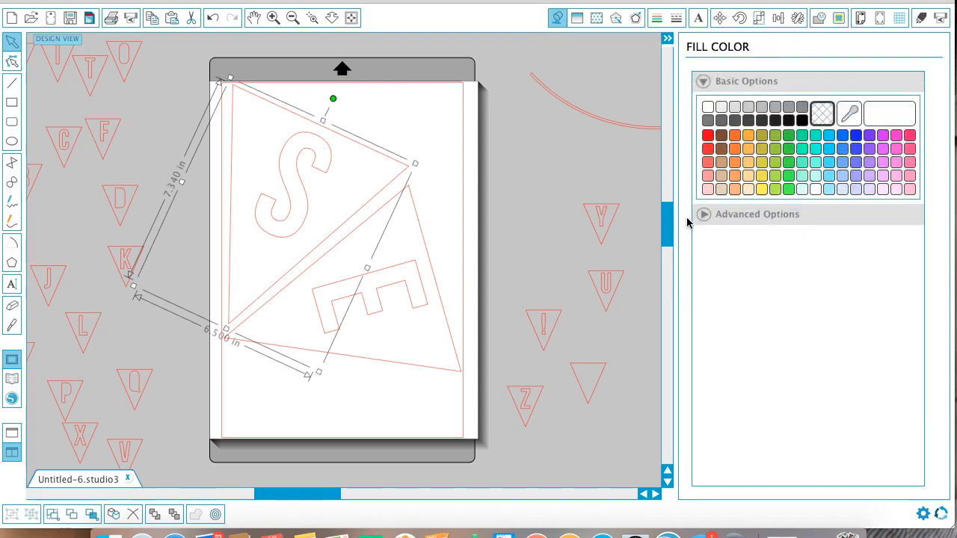
pyautogui.click(870, 134)
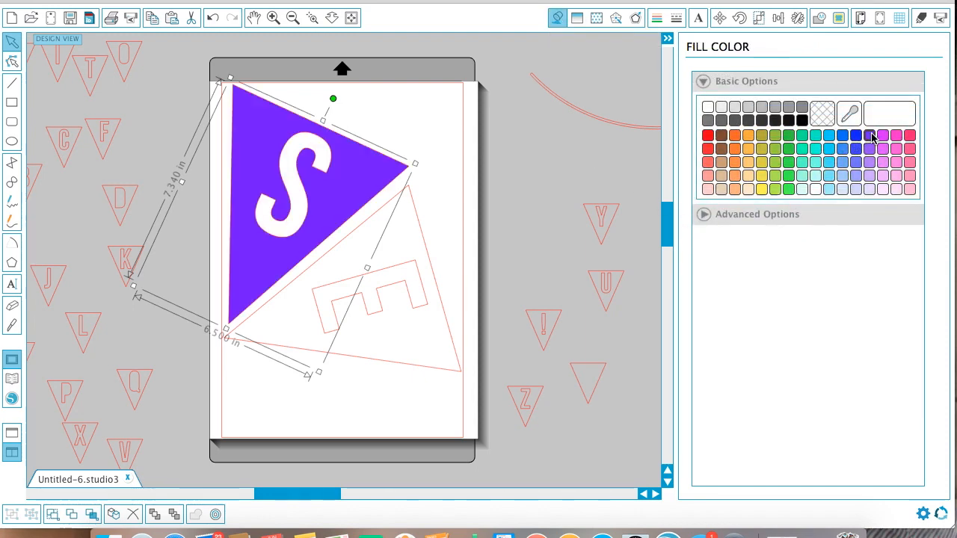
pyautogui.click(883, 137)
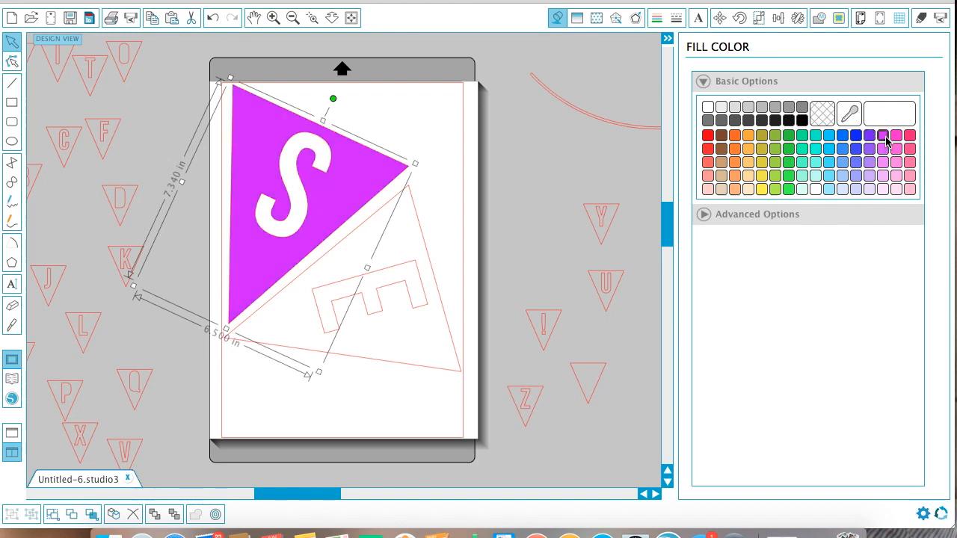
pyautogui.click(801, 135)
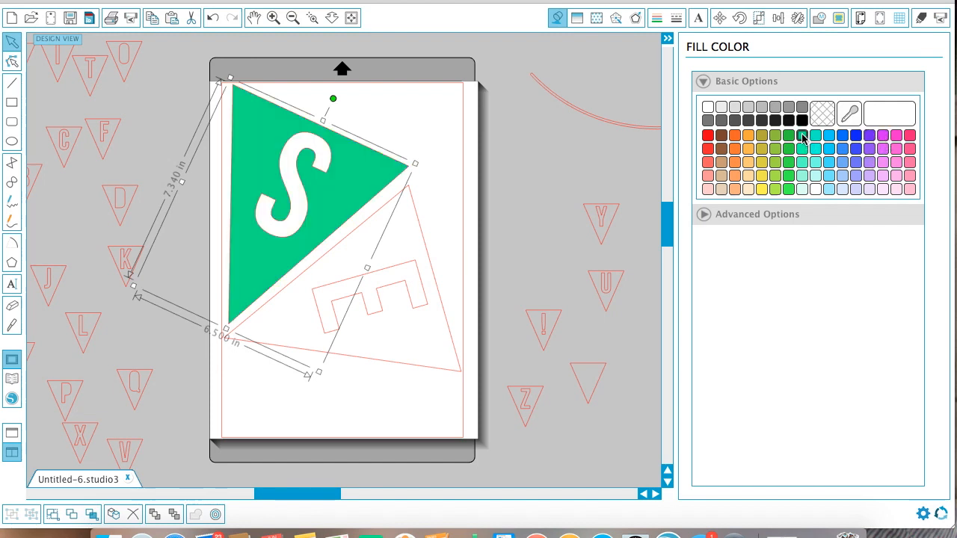
pyautogui.click(801, 134)
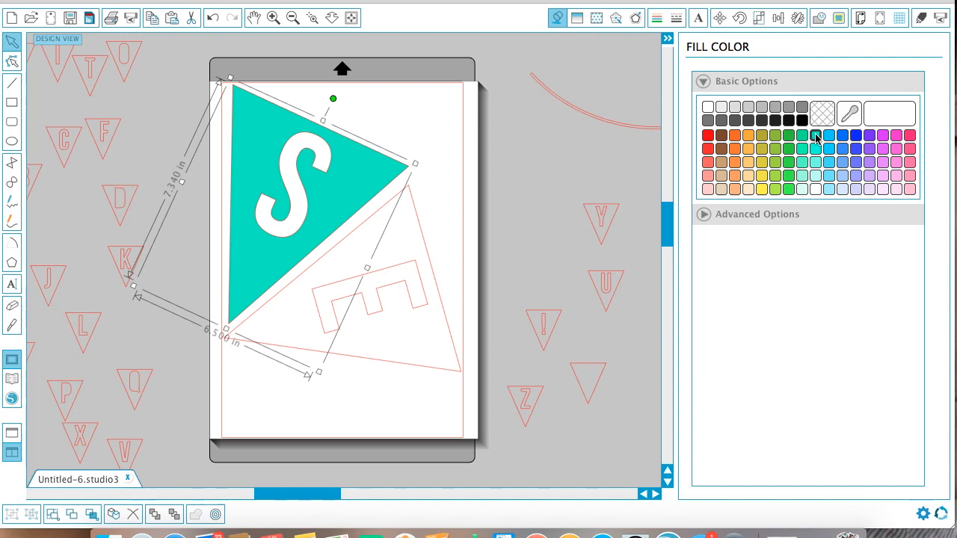
pyautogui.click(828, 136)
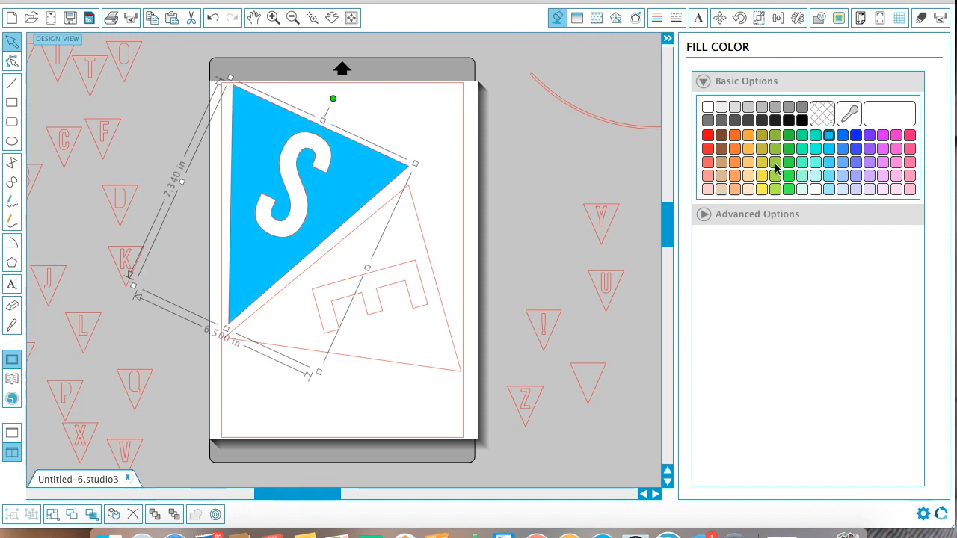
pyautogui.moveTo(793, 112)
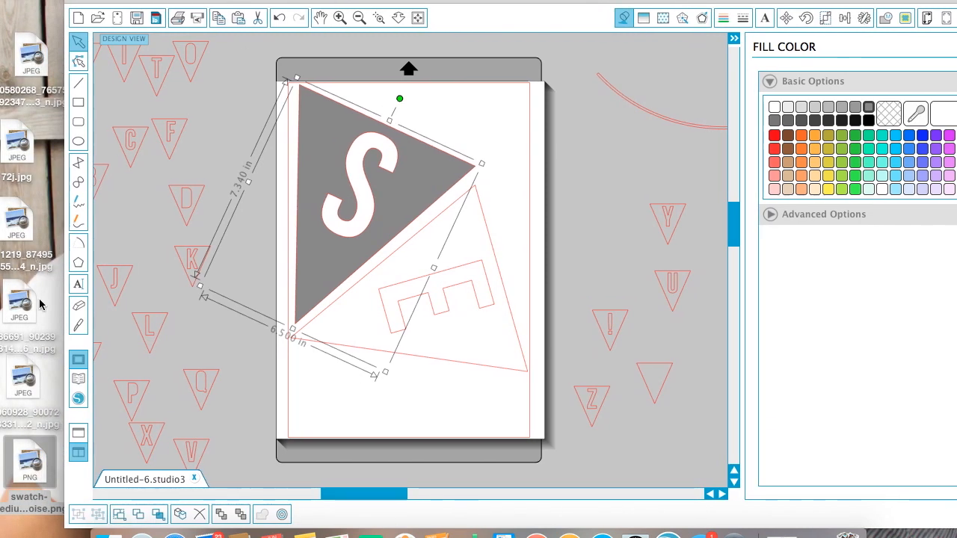
# Import the teal swatch PNG and fill S and E with its sampled teal
pyautogui.moveTo(30, 464); pyautogui.dragTo(187, 135)
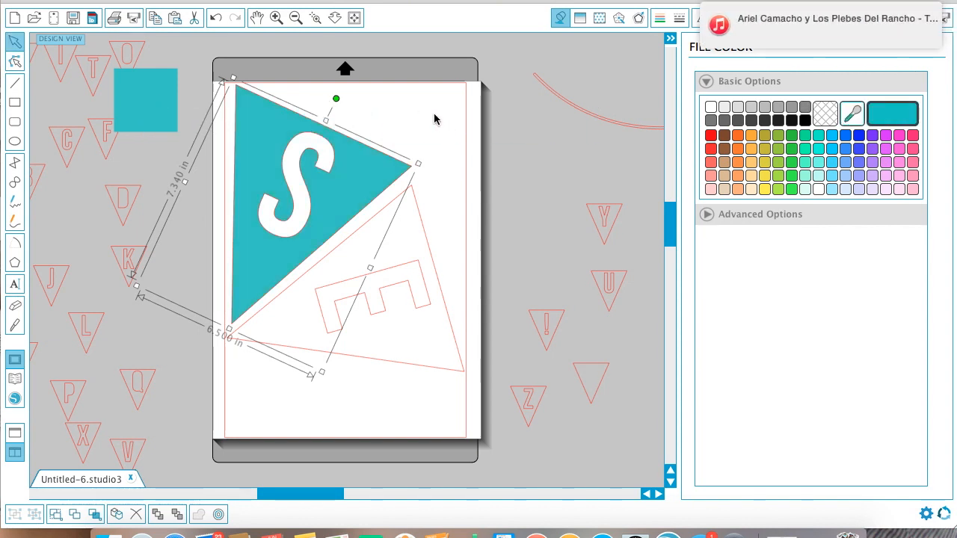
pyautogui.click(436, 117)
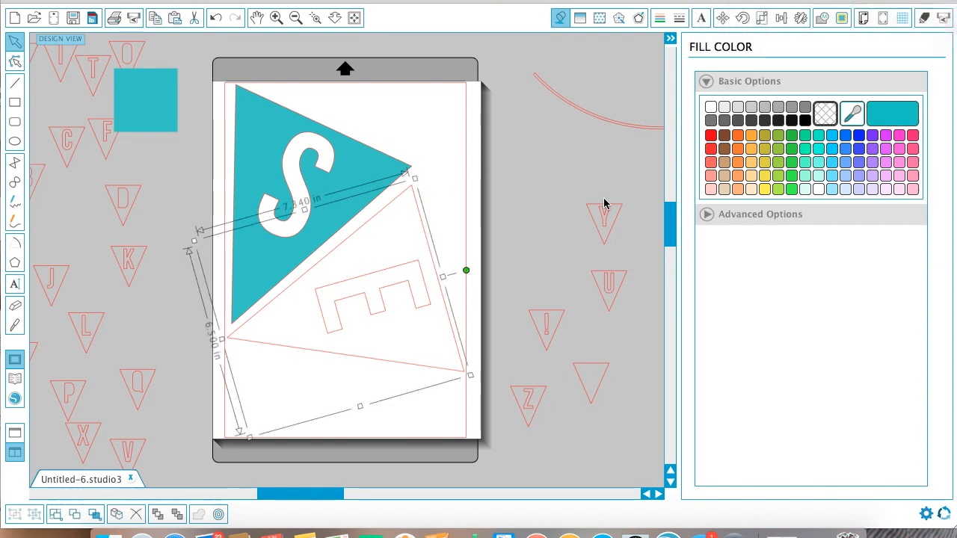
pyautogui.moveTo(852, 114)
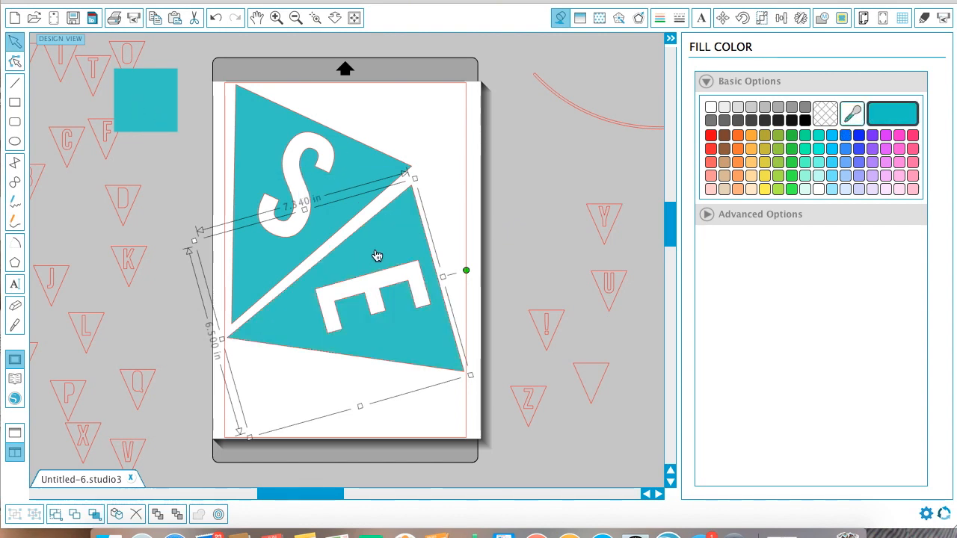
pyautogui.click(319, 325)
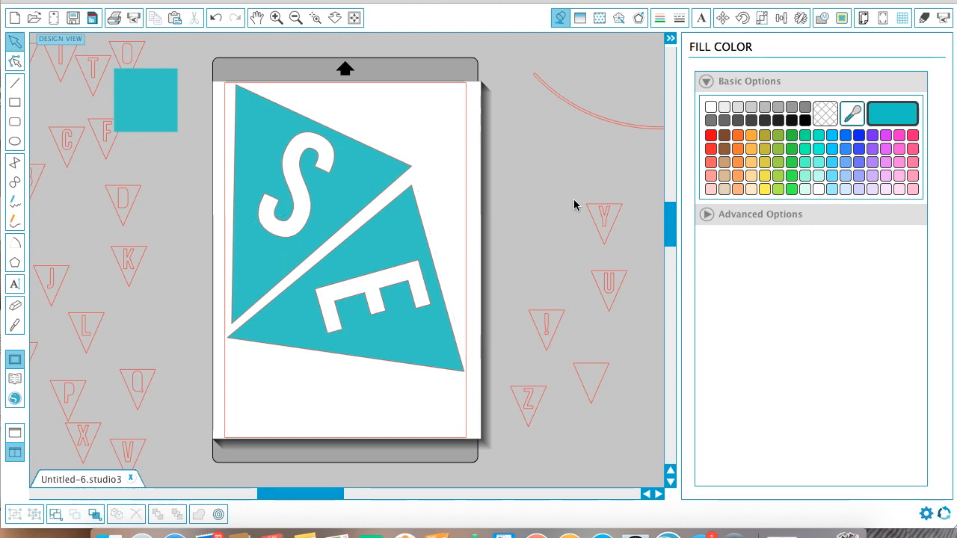
pyautogui.moveTo(506, 188)
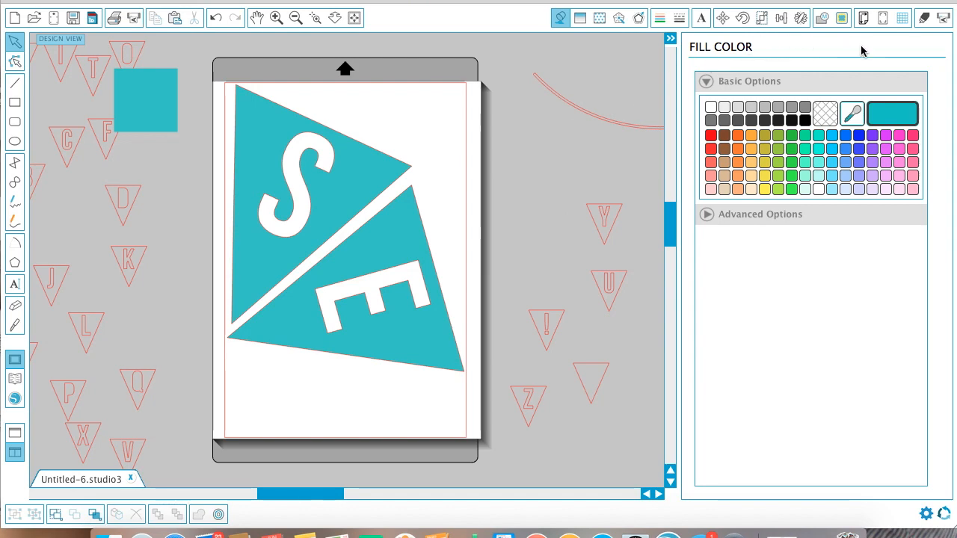
# Set both pennants to Cut Edge on construction paper, then start a new blank document
pyautogui.click(924, 18)
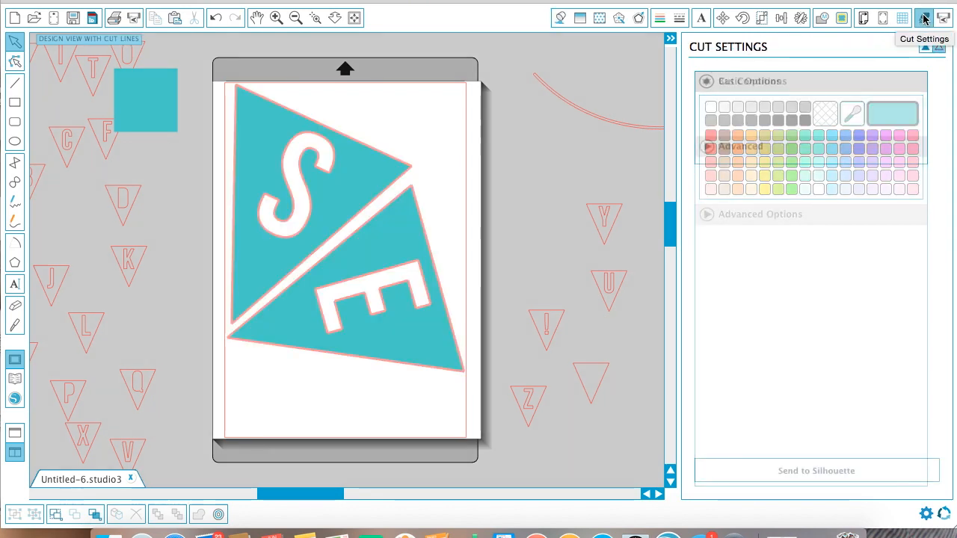
pyautogui.click(705, 81)
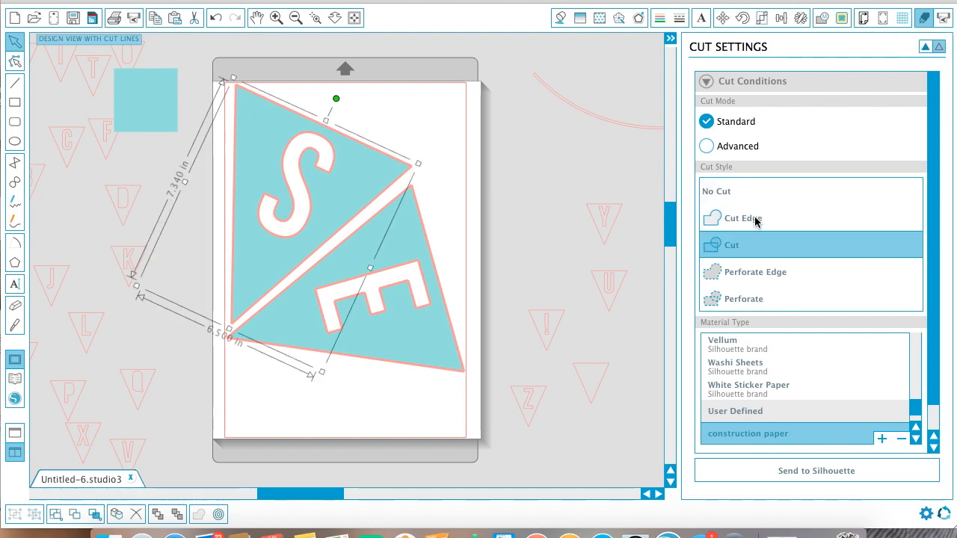
pyautogui.click(743, 218)
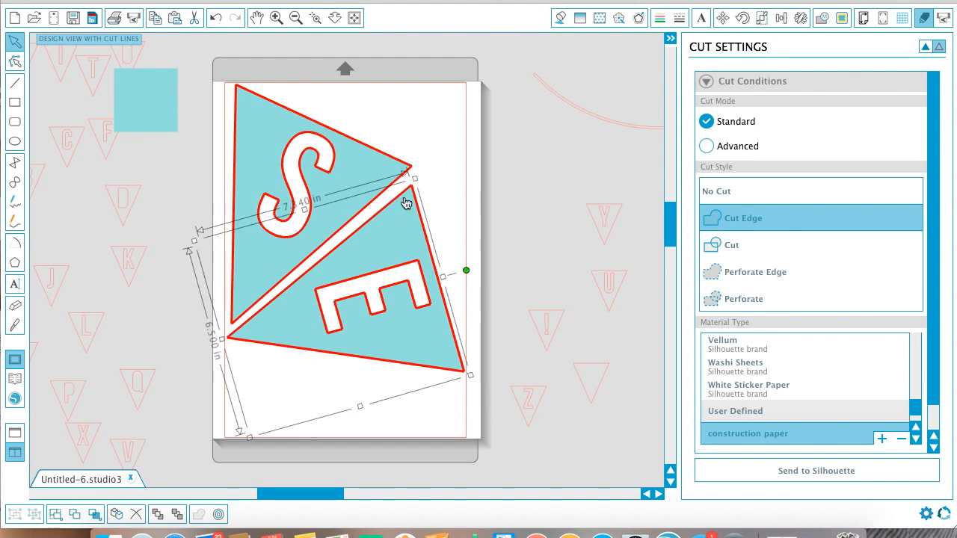
pyautogui.moveTo(667, 239)
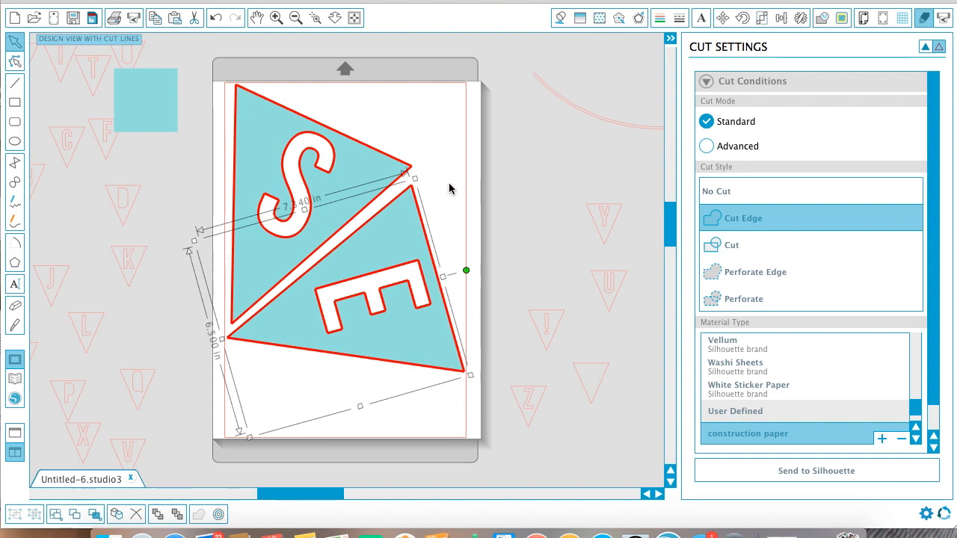
pyautogui.click(187, 179)
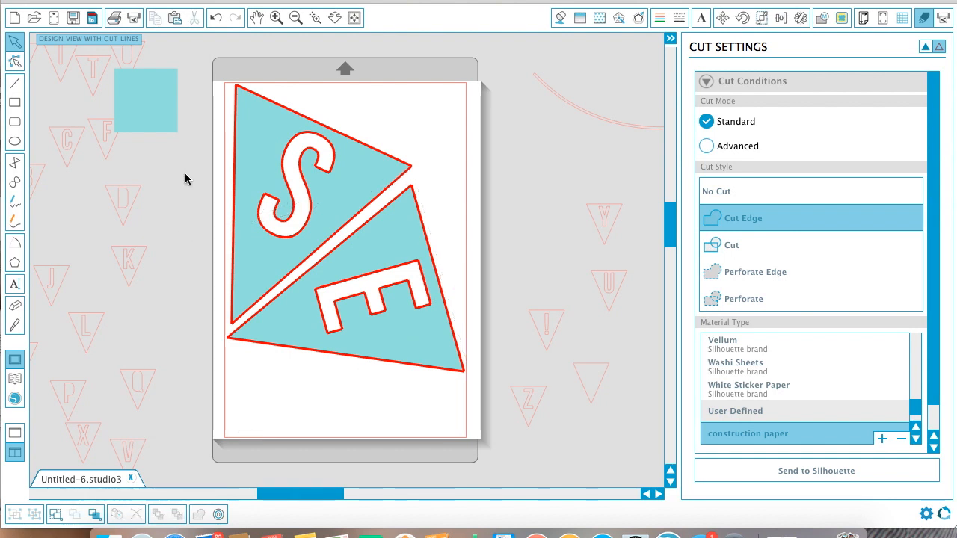
pyautogui.click(167, 6)
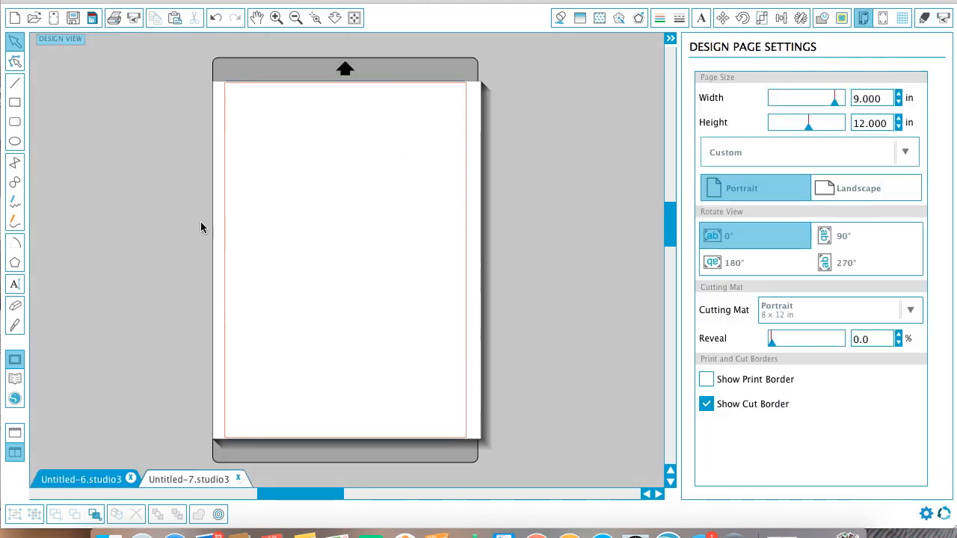
# Copy the small R and G pennants from Untitled-6 into Untitled-7 and move R onto the page
pyautogui.click(81, 478)
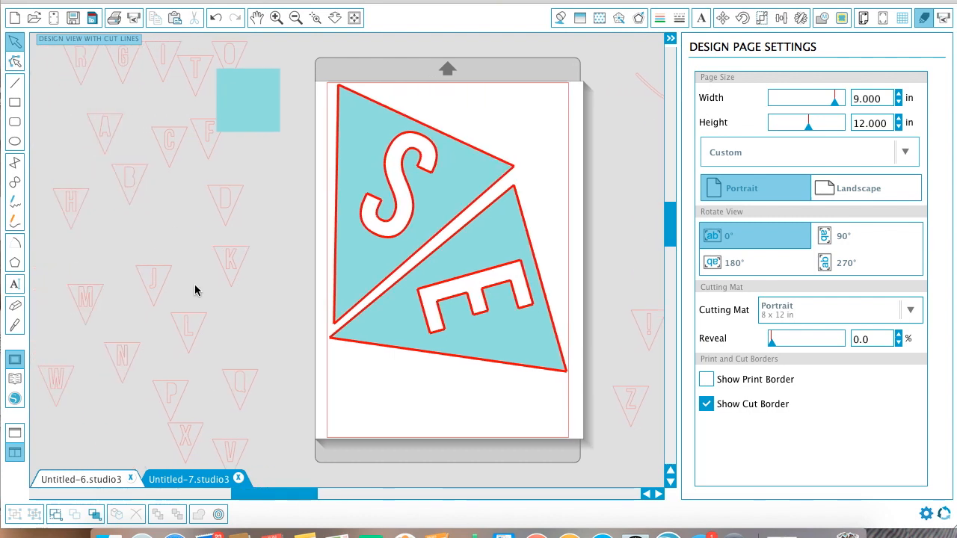
pyautogui.click(81, 67)
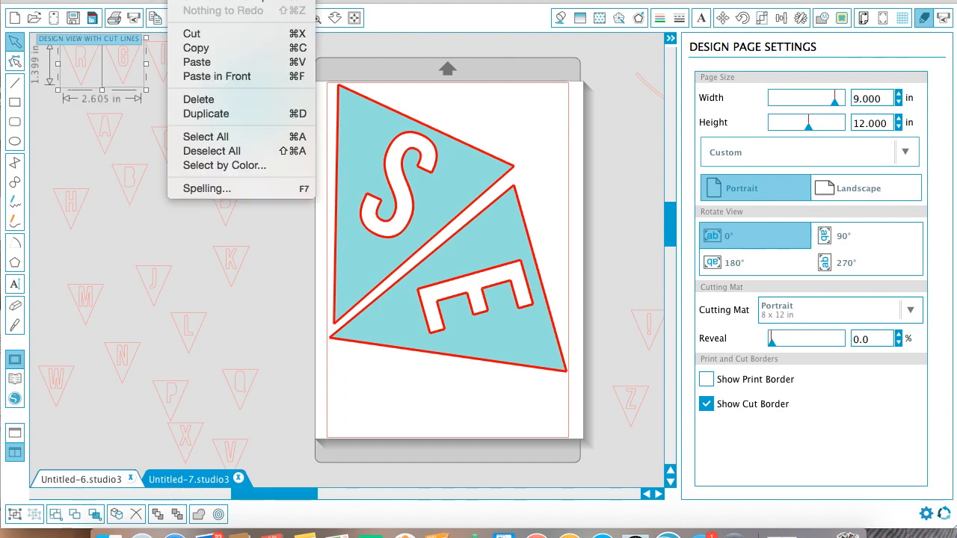
pyautogui.click(196, 46)
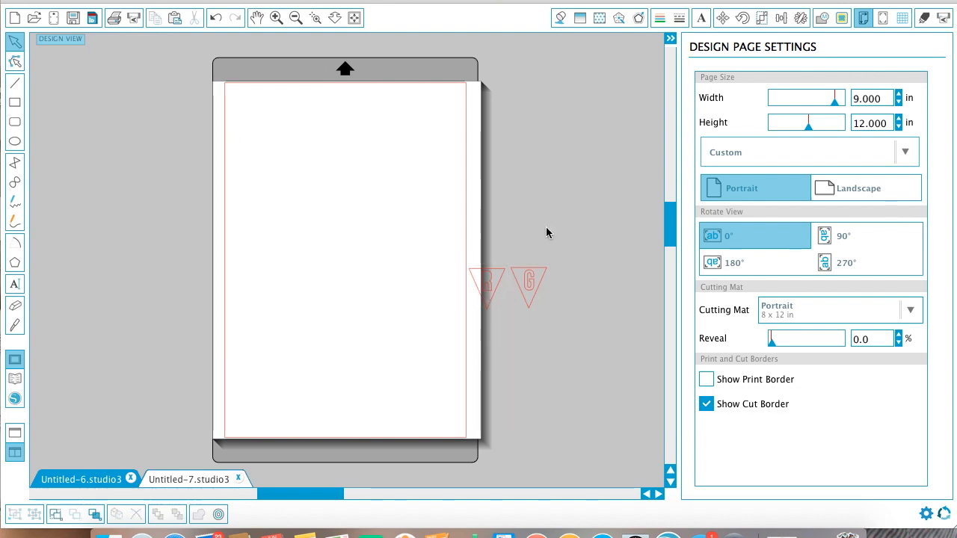
pyautogui.moveTo(486, 287); pyautogui.dragTo(329, 224)
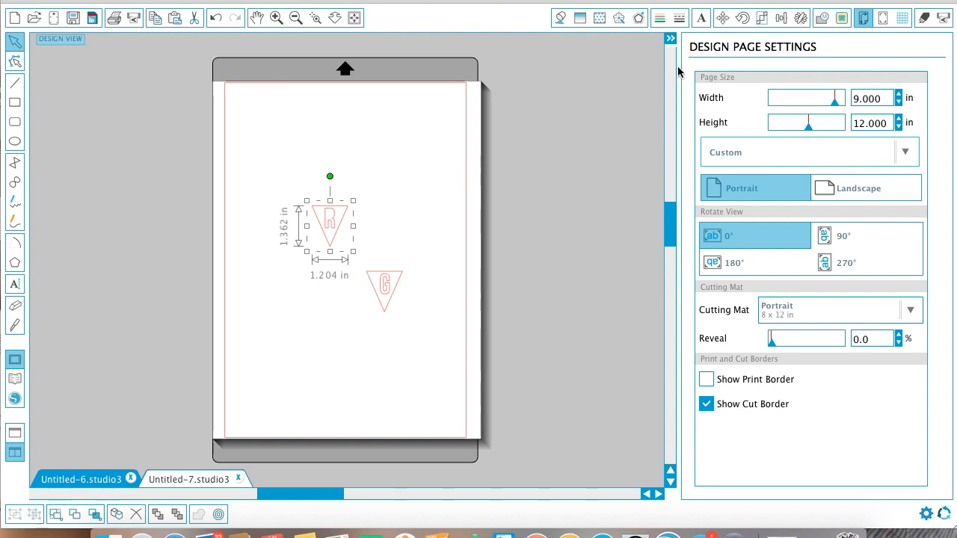
# Scale the R and G pennants to about 6.5 by 7.35 in each
pyautogui.click(761, 18)
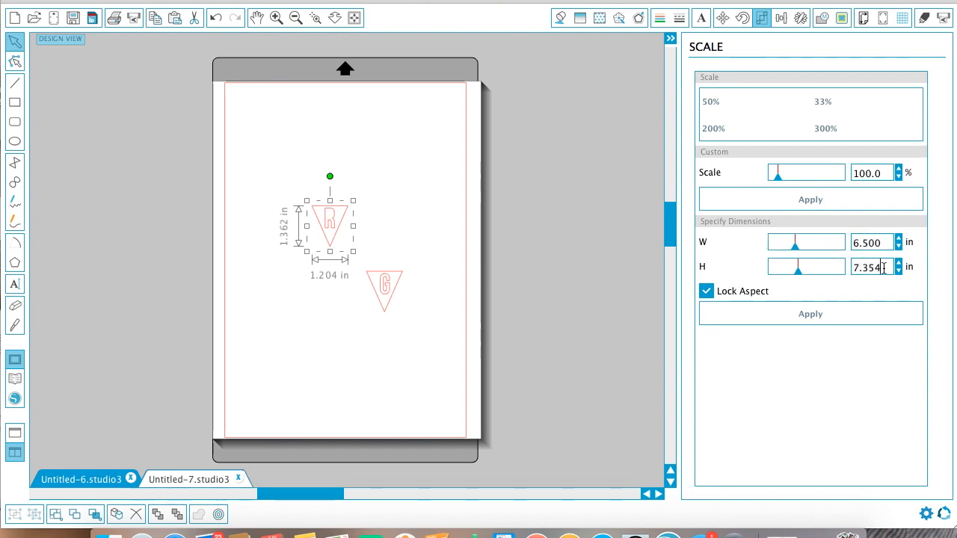
pyautogui.click(810, 314)
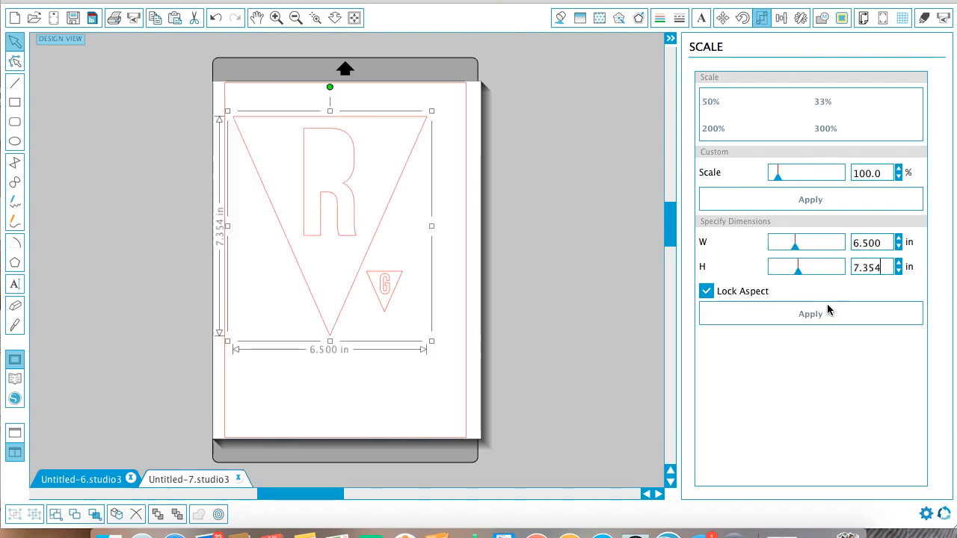
pyautogui.click(384, 287)
pyautogui.write('6.5')
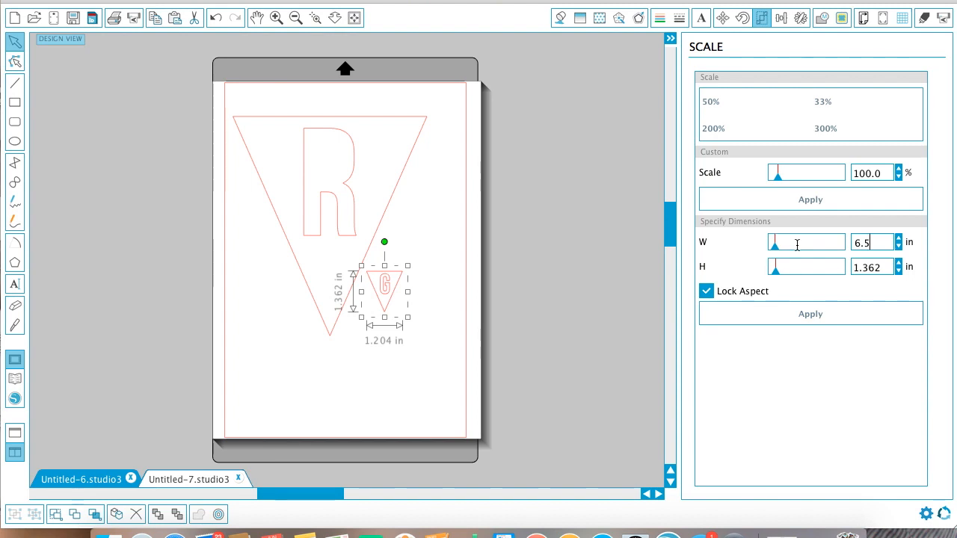
pyautogui.click(706, 290)
pyautogui.write('7.34')
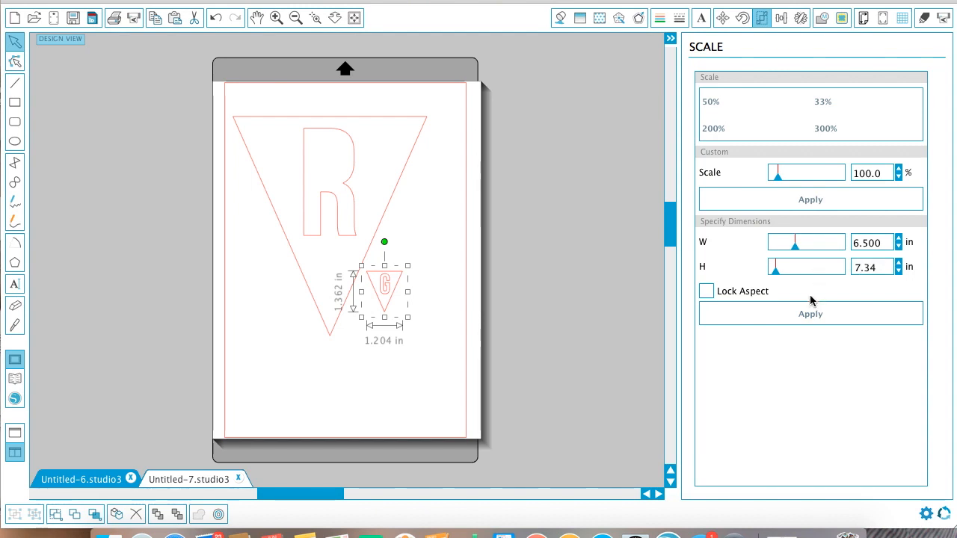
pyautogui.click(810, 314)
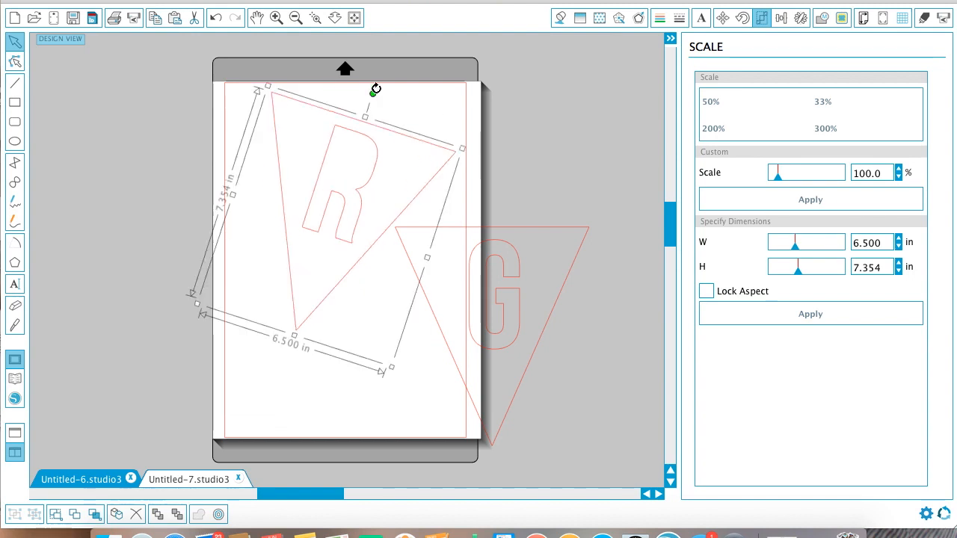
# Rotate the R and G pennants diagonally to fit the page and select both for filling
pyautogui.moveTo(377, 89); pyautogui.dragTo(428, 123)
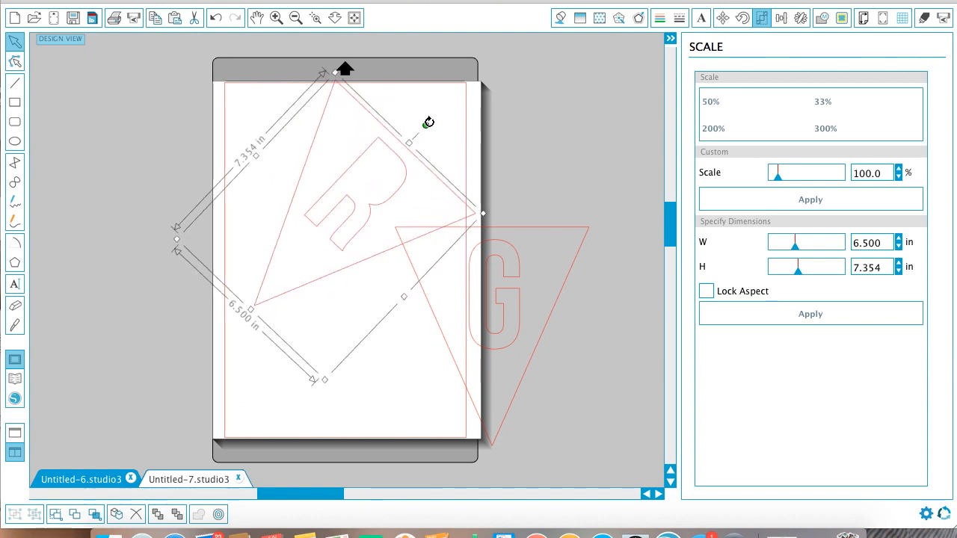
pyautogui.moveTo(407, 148)
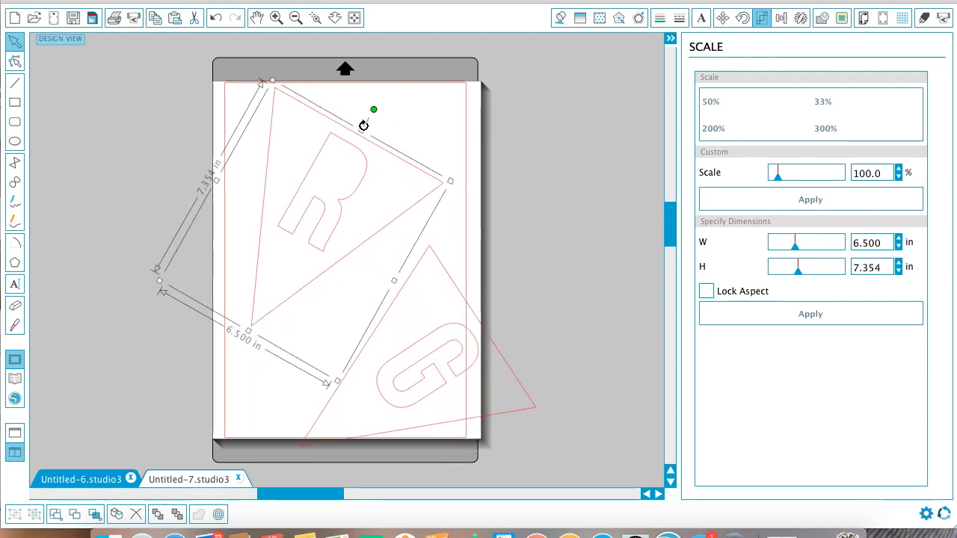
pyautogui.moveTo(374, 111); pyautogui.dragTo(359, 102)
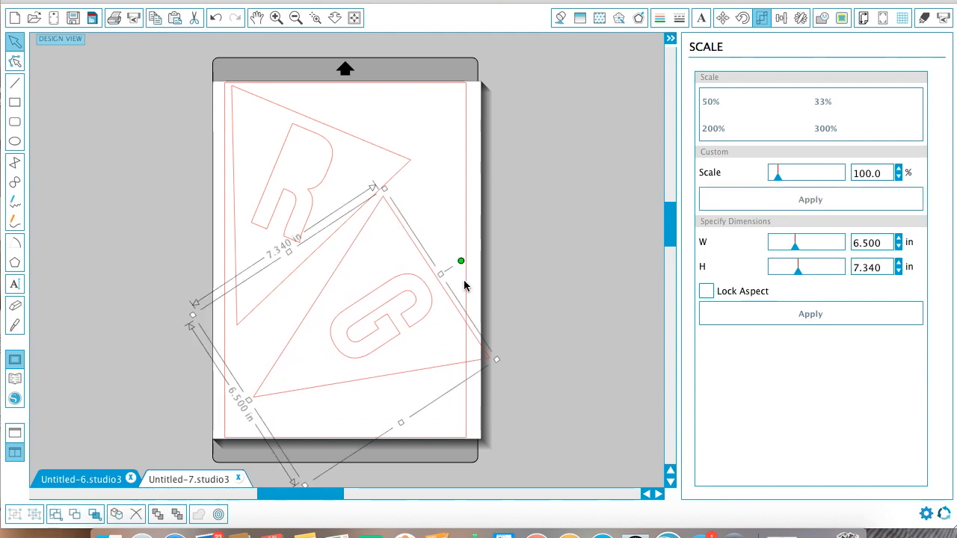
pyautogui.moveTo(461, 260); pyautogui.dragTo(479, 302)
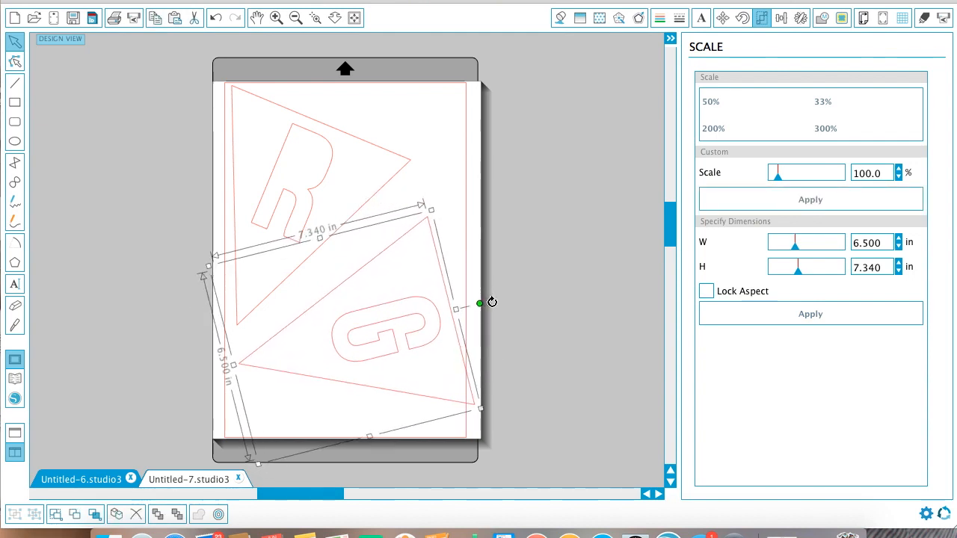
pyautogui.moveTo(478, 302); pyautogui.dragTo(467, 284)
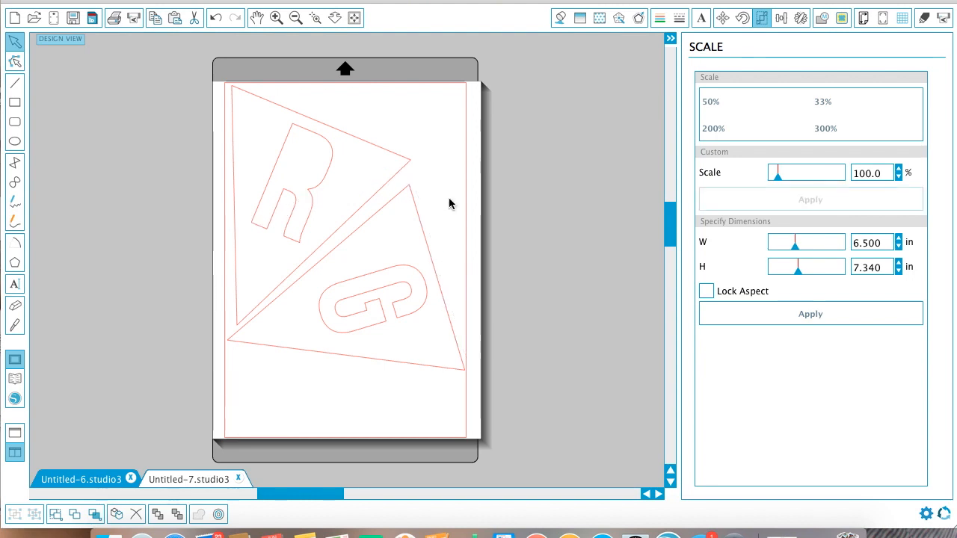
pyautogui.click(351, 224)
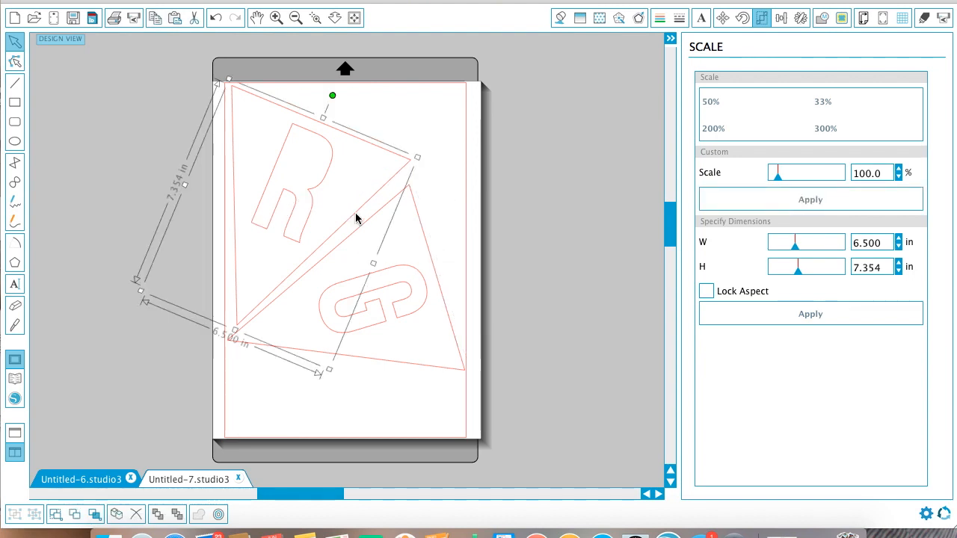
pyautogui.moveTo(426, 244)
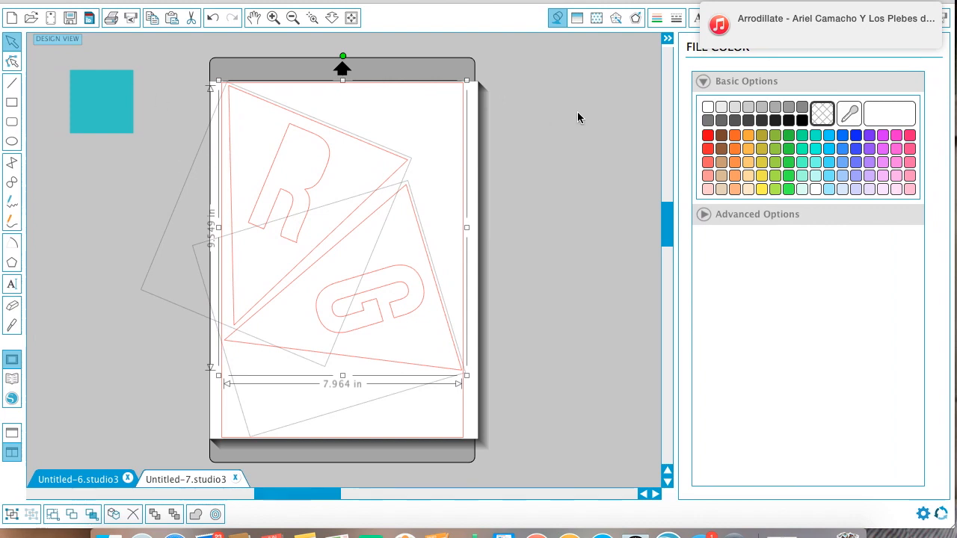
pyautogui.moveTo(849, 114)
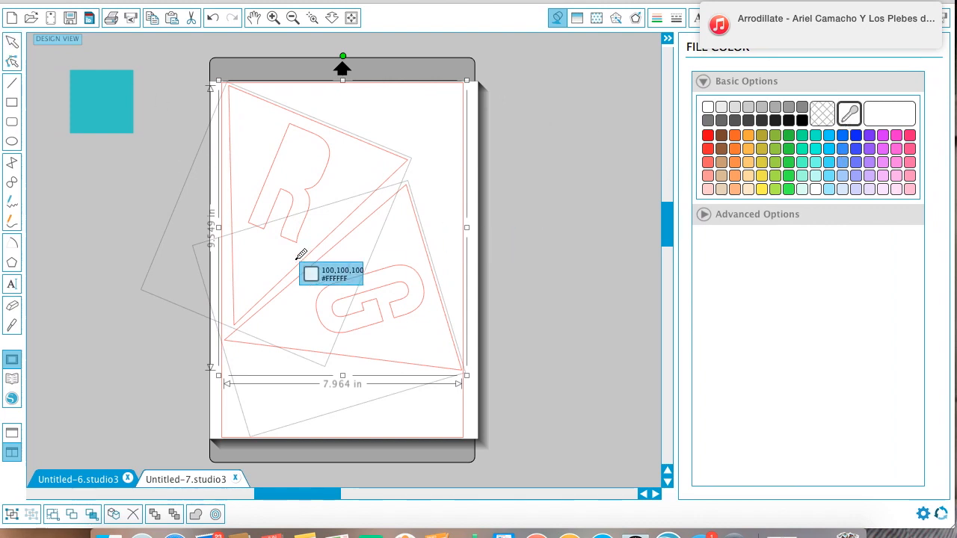
# Sample the teal swatch with the eyedropper so both R and G pennants take that fill
pyautogui.click(889, 113)
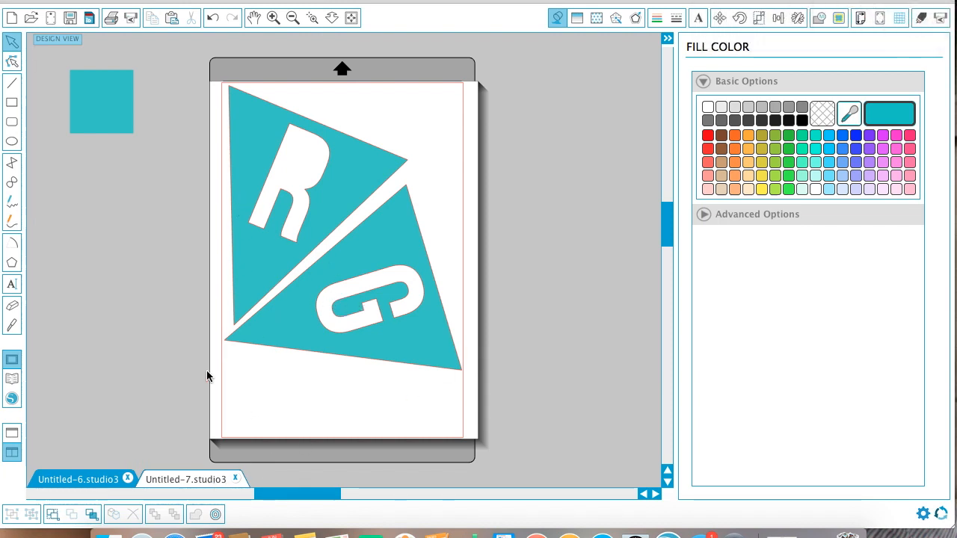
pyautogui.moveTo(260, 332)
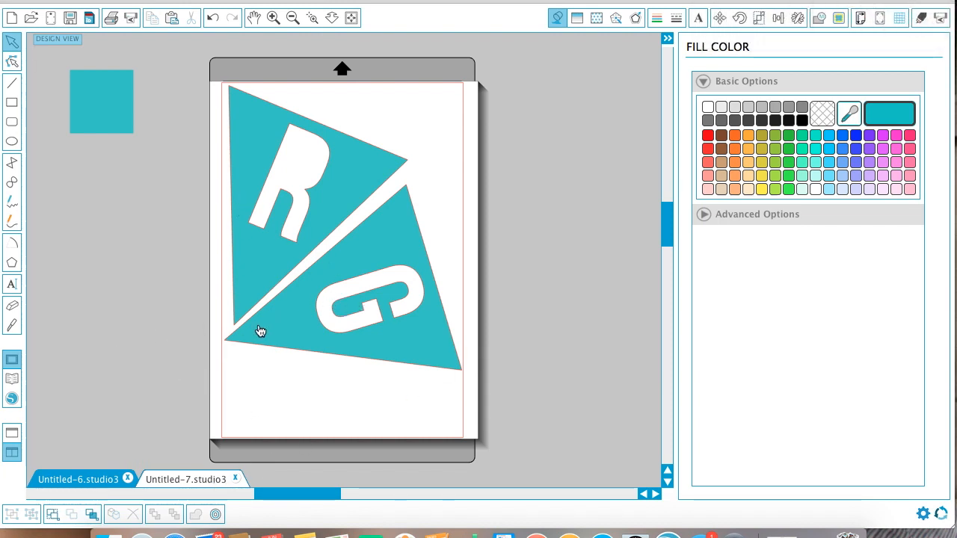
pyautogui.moveTo(287, 148)
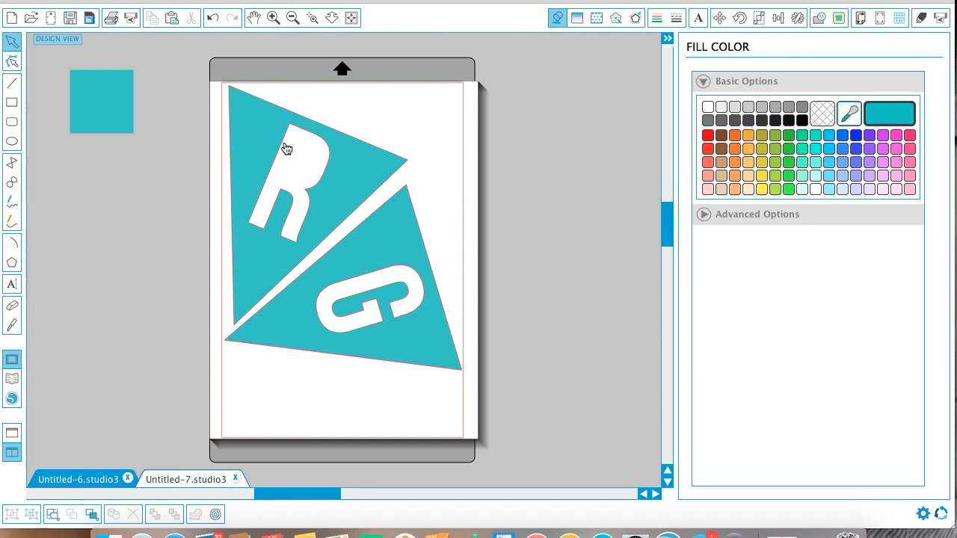
pyautogui.moveTo(300, 149)
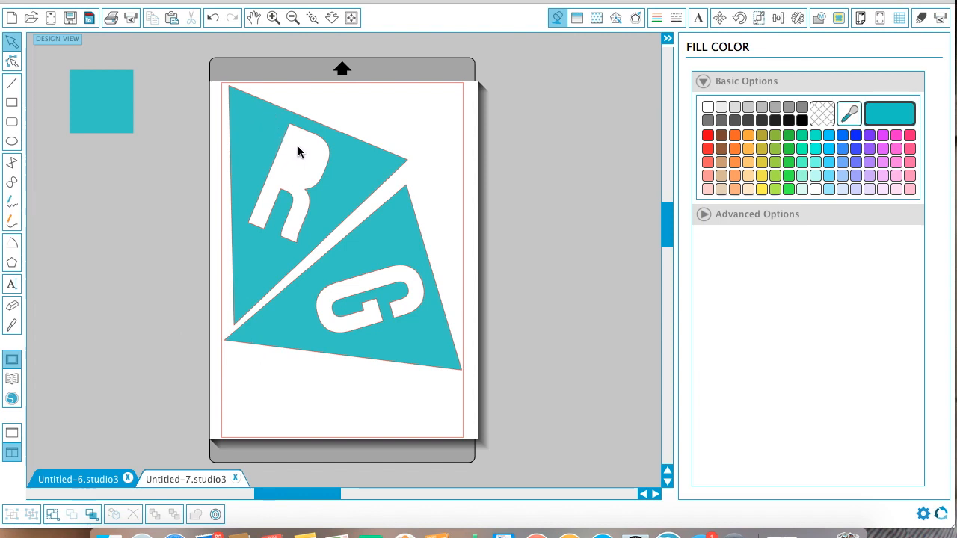
pyautogui.moveTo(146, 69)
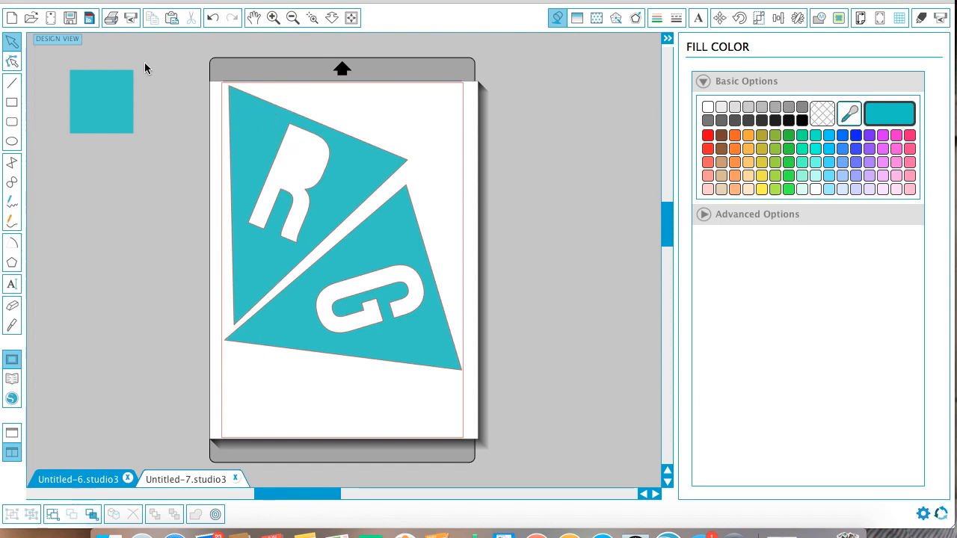
pyautogui.moveTo(113, 18)
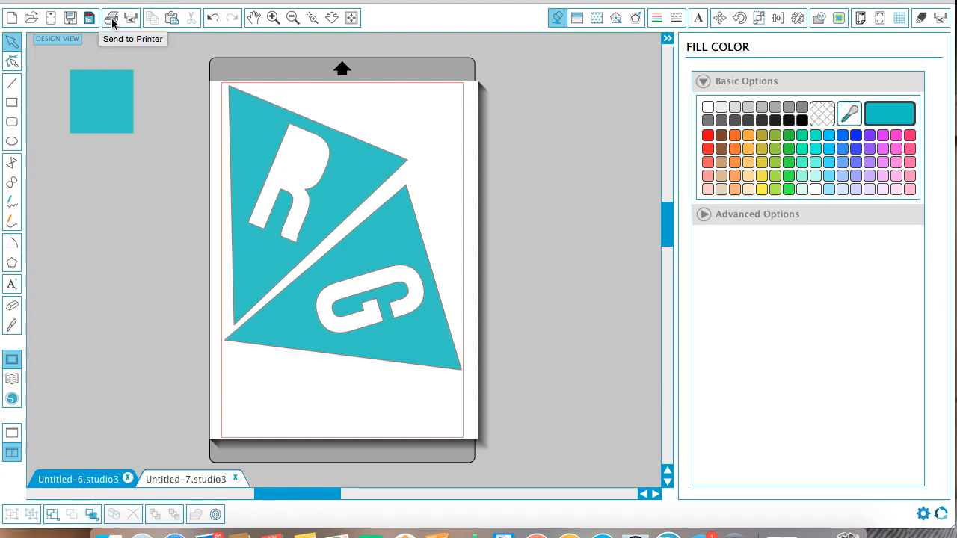
pyautogui.click(110, 18)
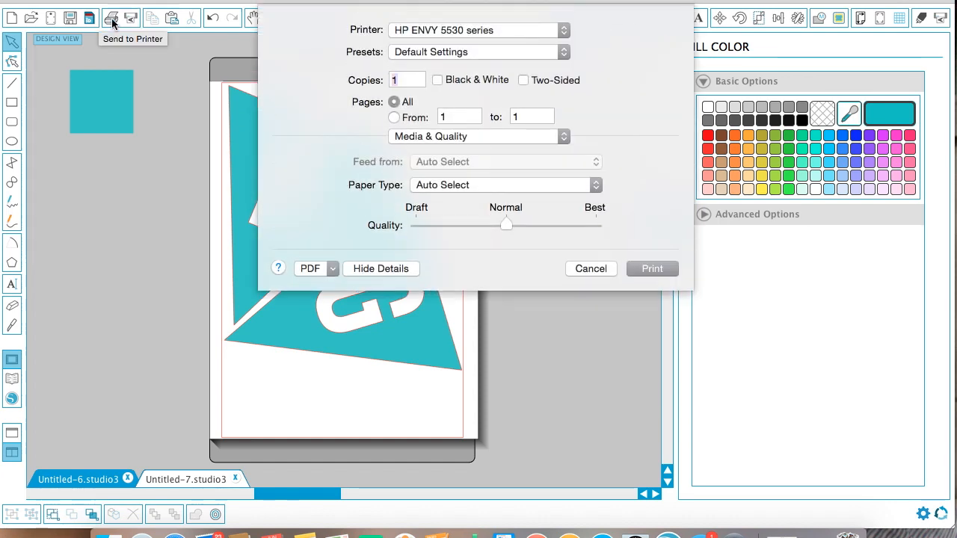
pyautogui.moveTo(116, 26)
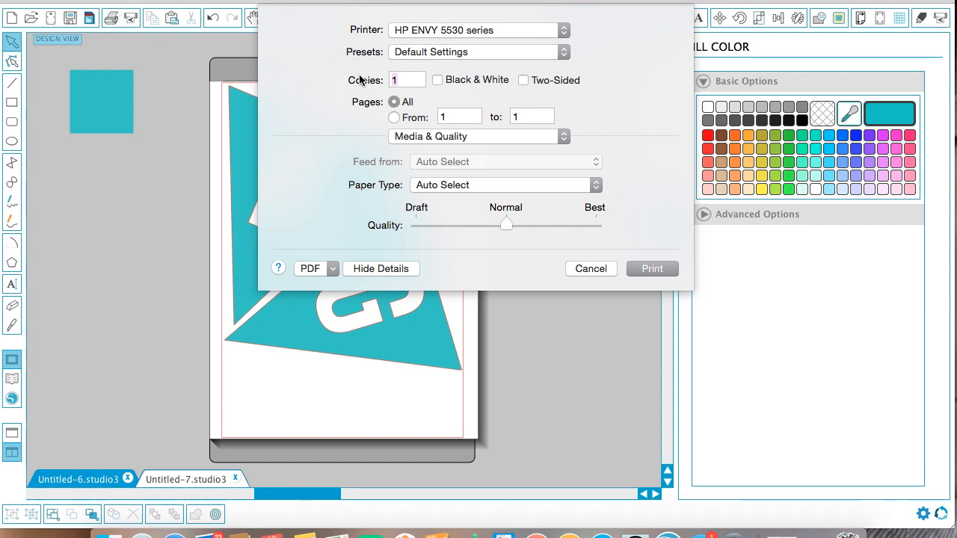
pyautogui.moveTo(457, 238)
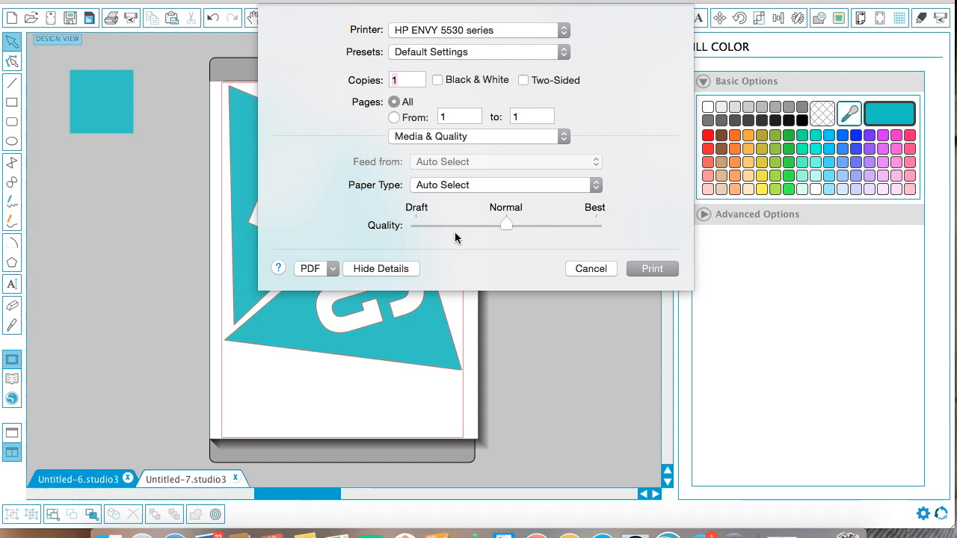
pyautogui.moveTo(507, 225); pyautogui.dragTo(595, 225)
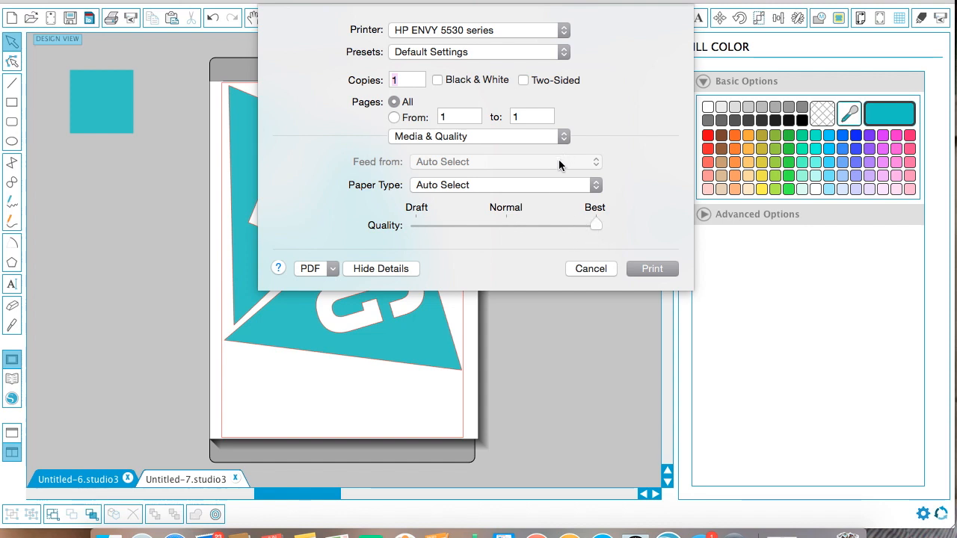
pyautogui.moveTo(635, 262)
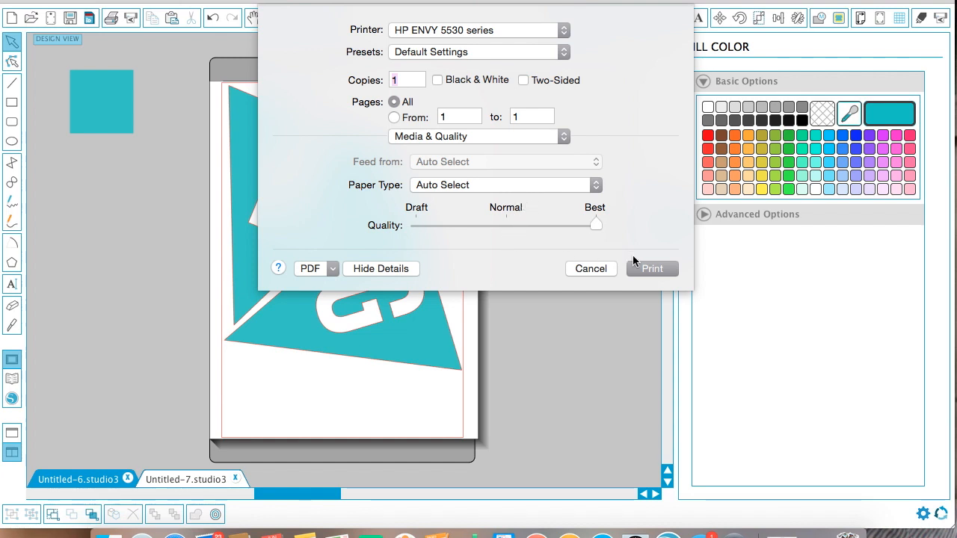
pyautogui.moveTo(591, 269)
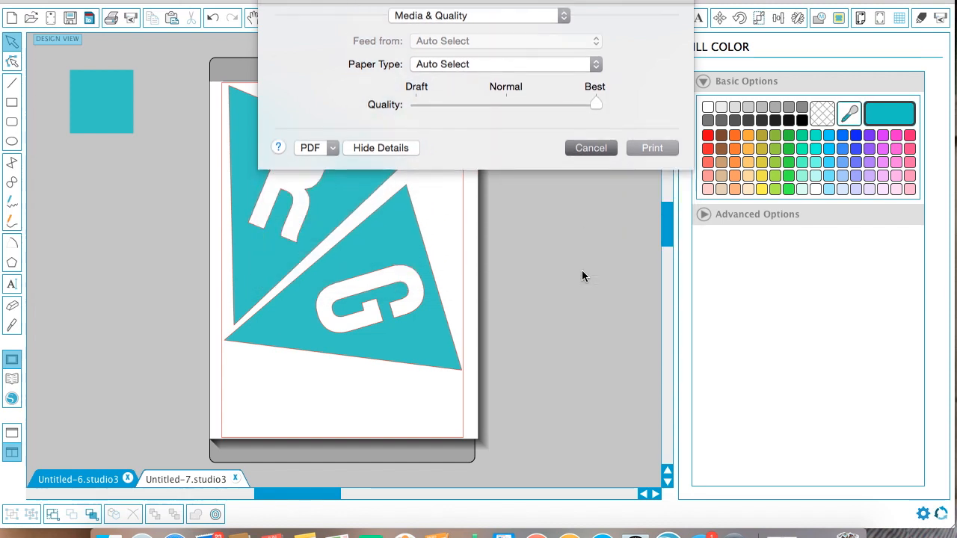
pyautogui.click(591, 148)
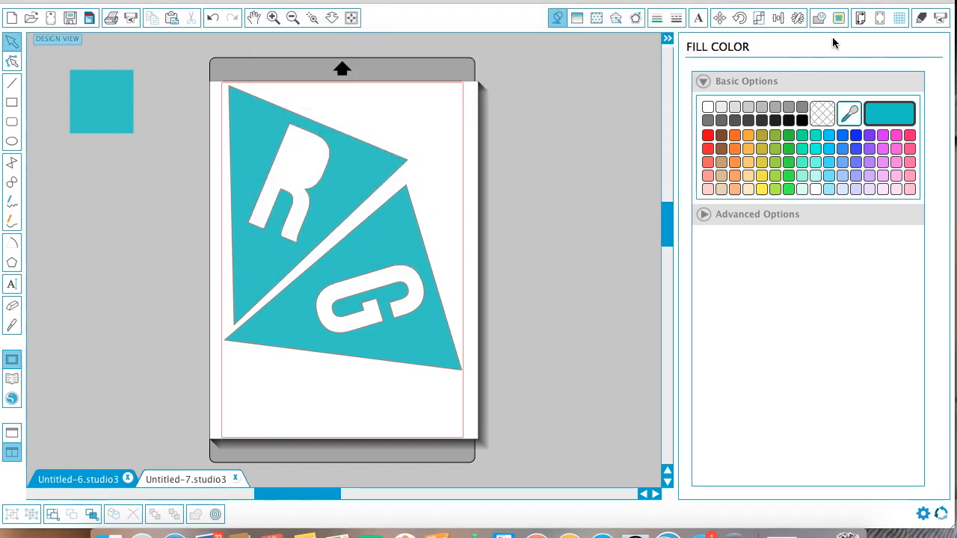
# Set the R and G pennants to Cut Edge on construction paper, then bring up the S and E banner's cut settings
pyautogui.click(921, 17)
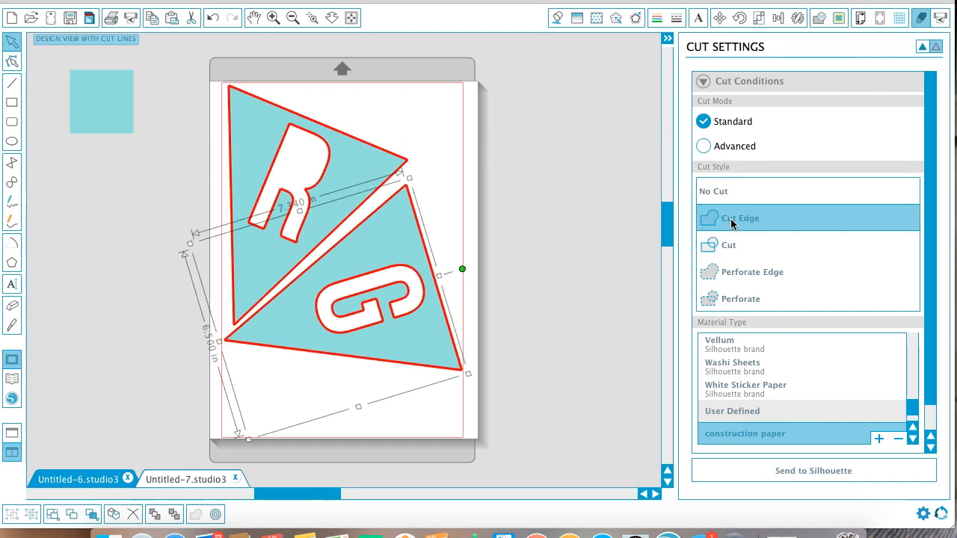
pyautogui.click(922, 18)
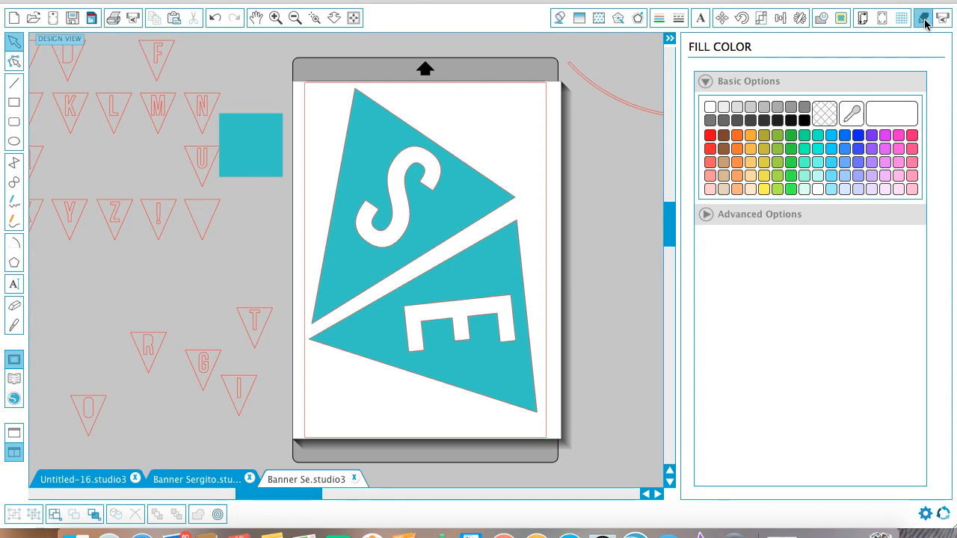
pyautogui.click(922, 17)
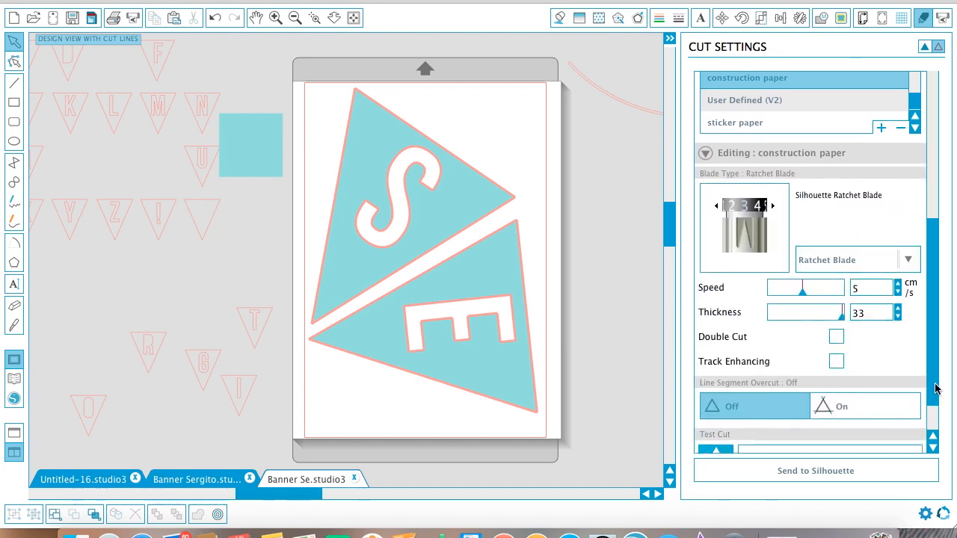
# Tick Track Enhancing in the construction paper cut settings for the S and E pennants
pyautogui.scroll(-3)
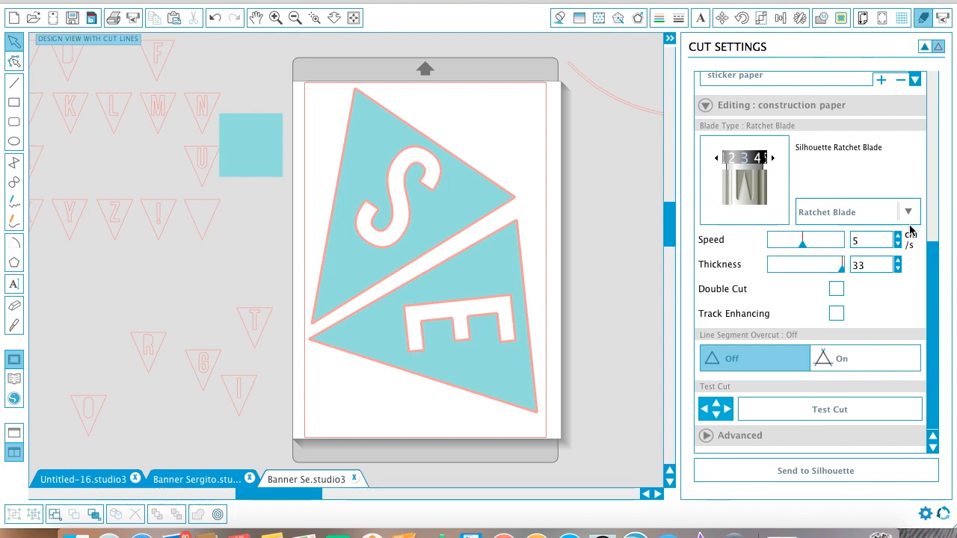
pyautogui.click(836, 314)
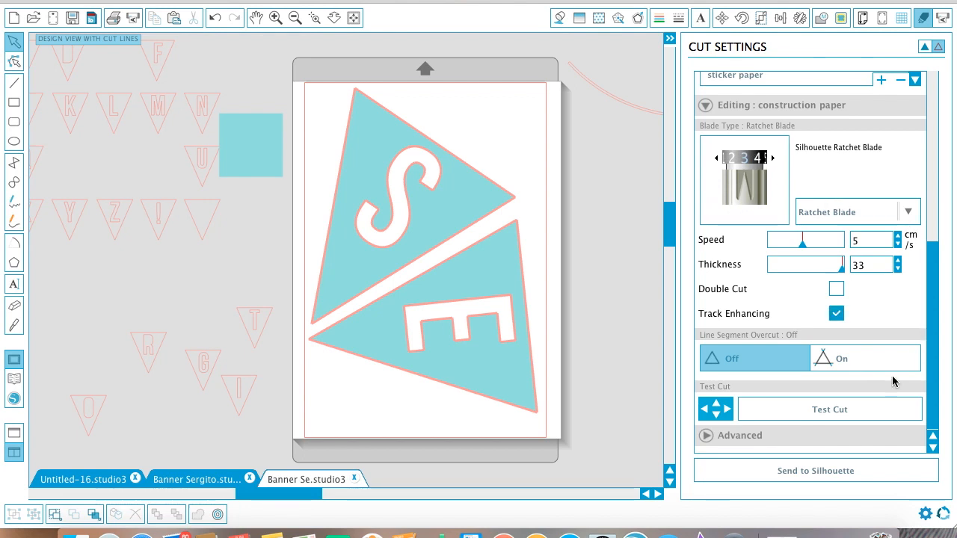
pyautogui.moveTo(821, 303)
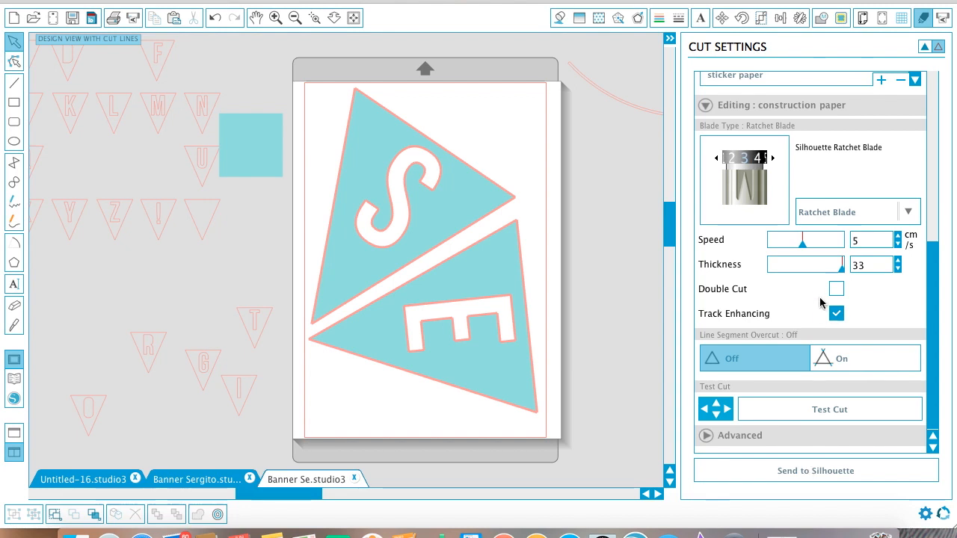
pyautogui.click(835, 314)
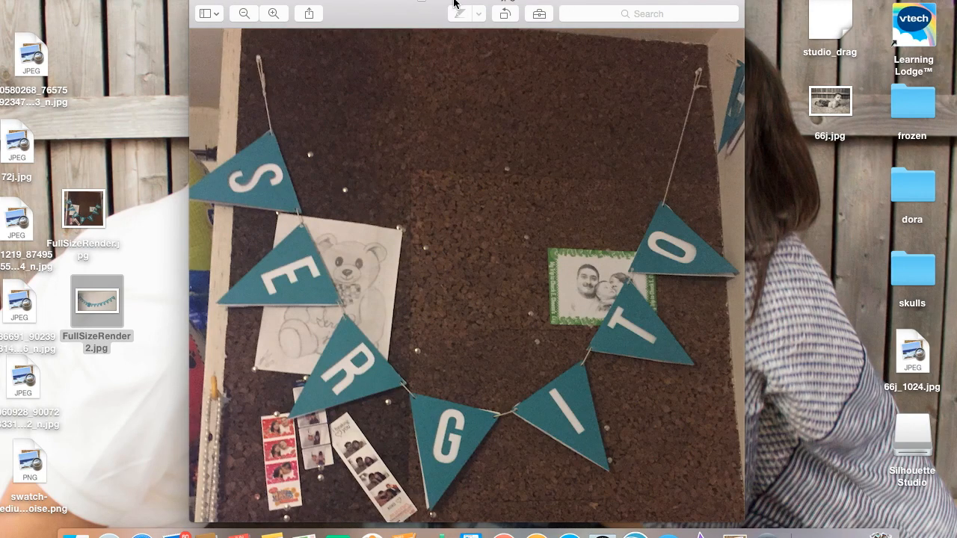
pyautogui.moveTo(105, 290)
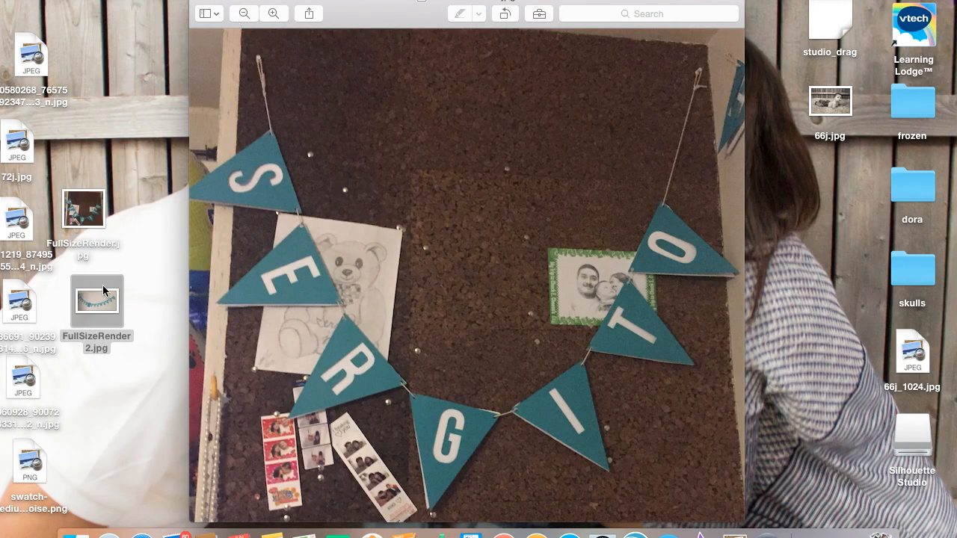